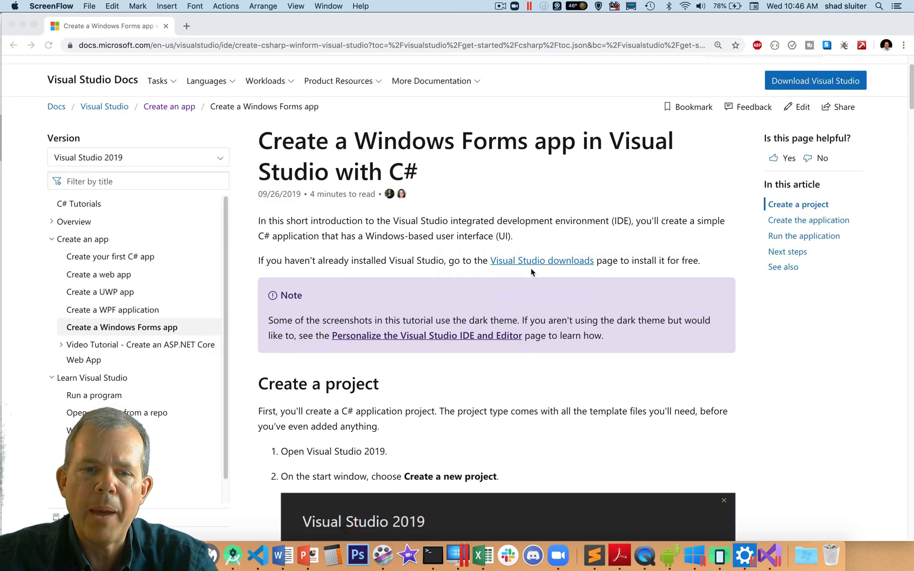
Start a new project and filter templates to Desktop to find Windows Forms App (.NET Framework).
scroll(down, 3)
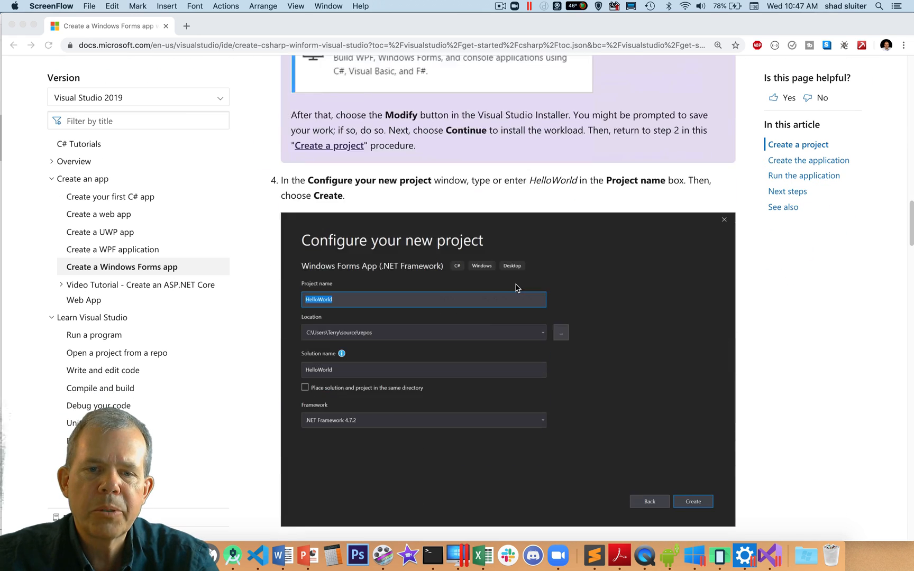
scroll(down, 3)
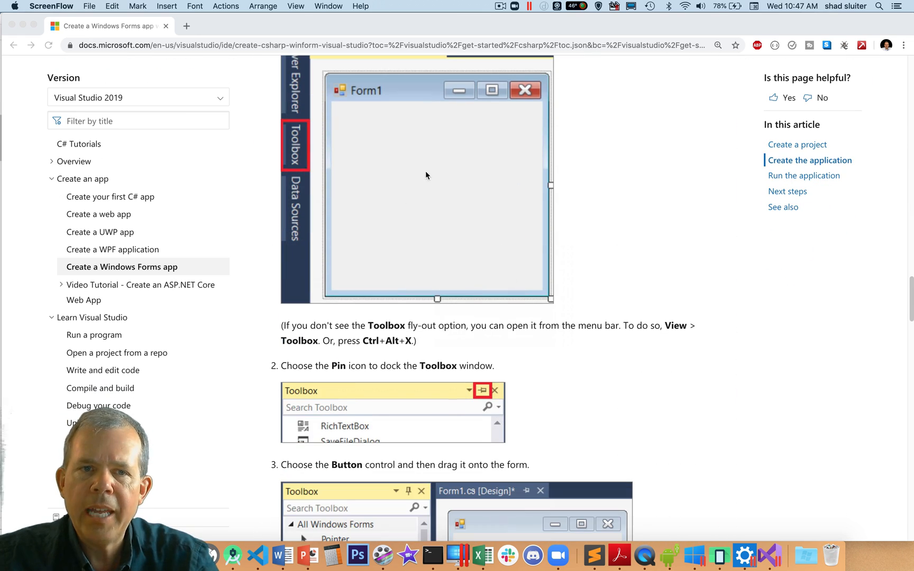
scroll(down, 3)
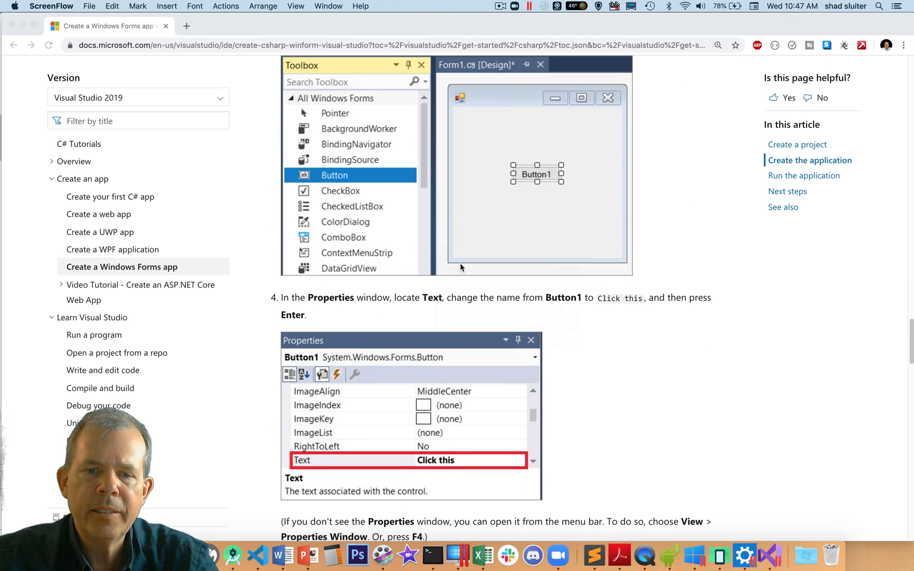
scroll(down, 3)
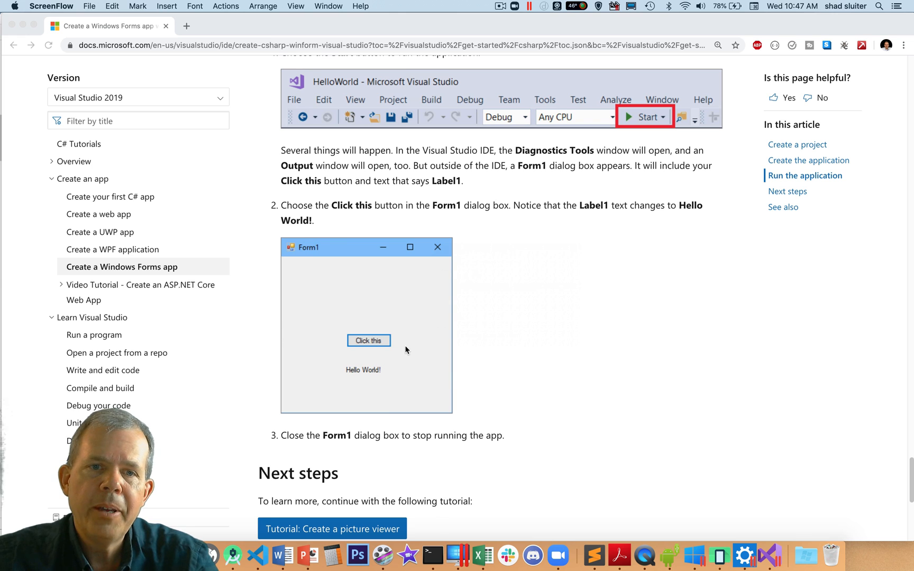
mouse_move(409, 348)
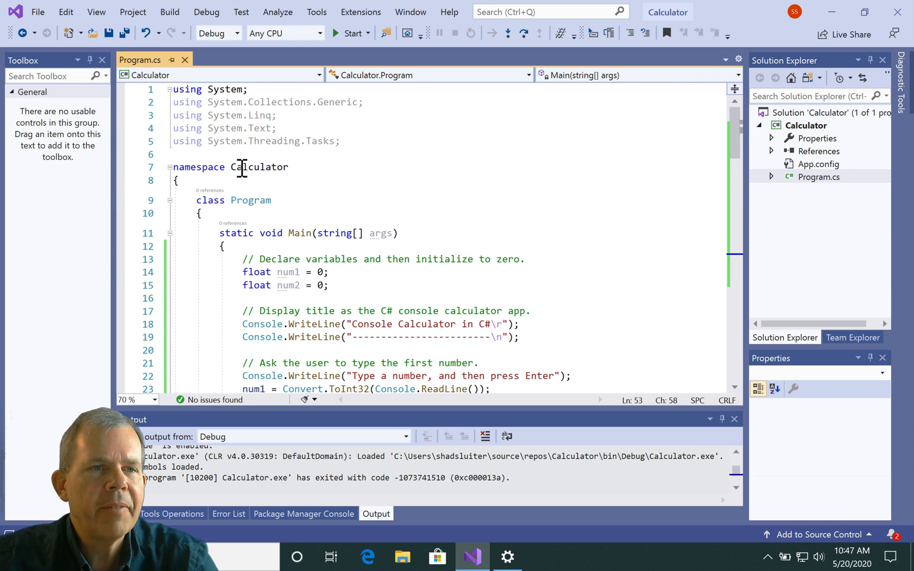
mouse_move(805, 135)
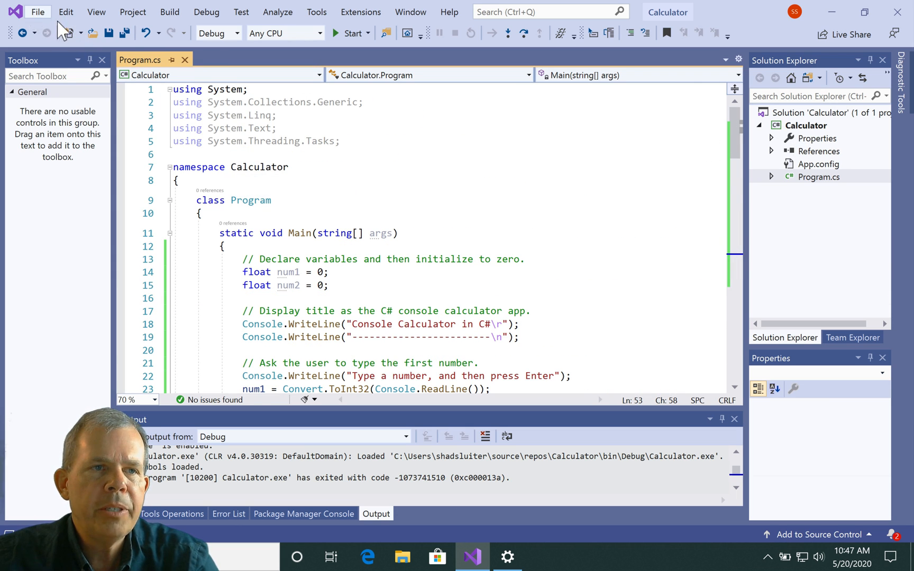
click(37, 12)
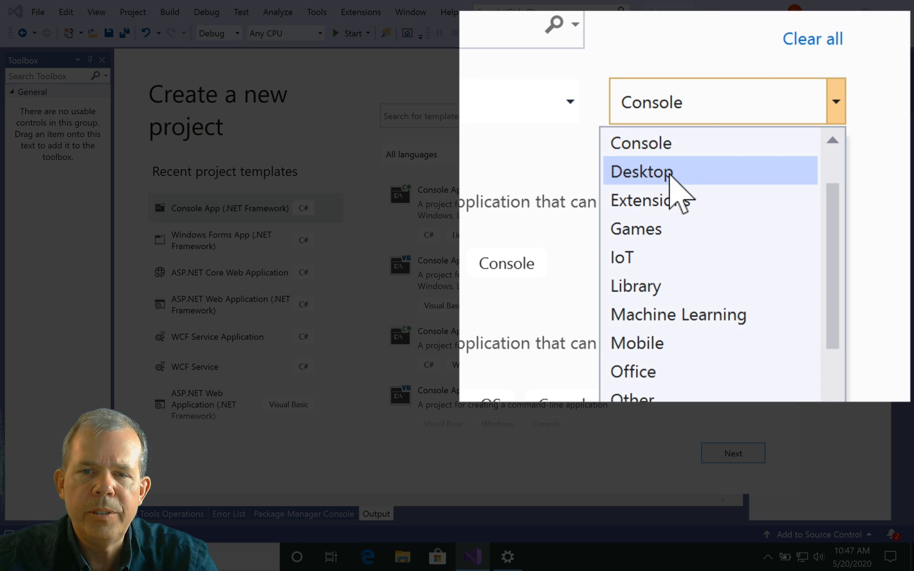
click(641, 172)
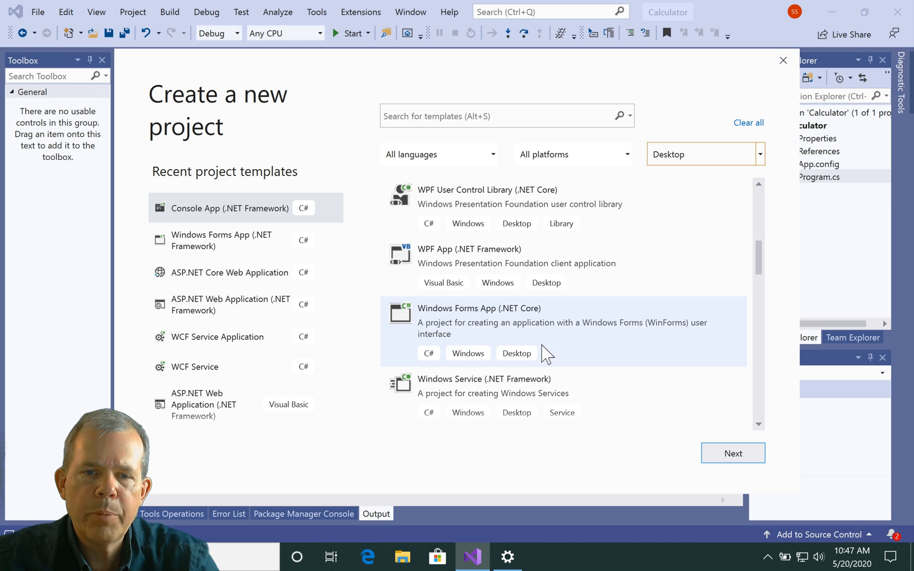
mouse_move(451, 334)
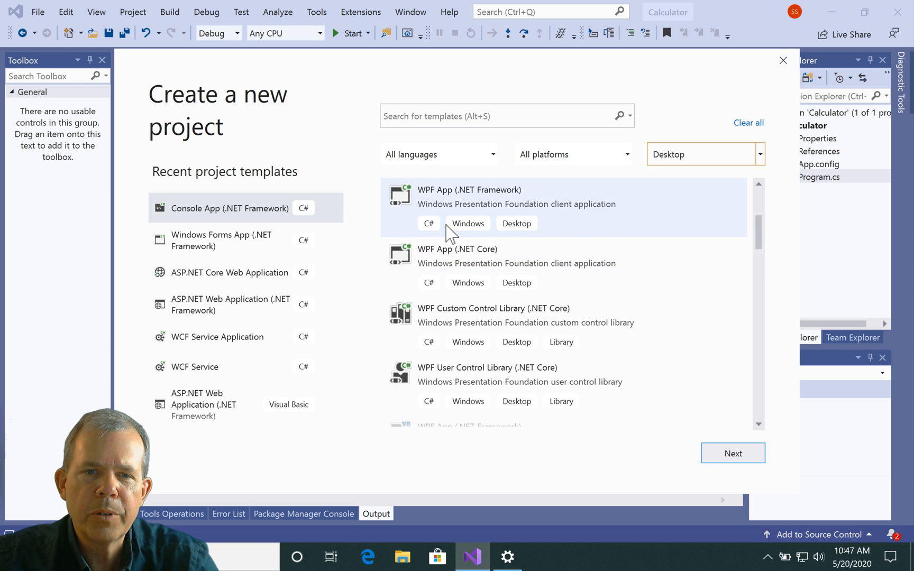
scroll(down, 3)
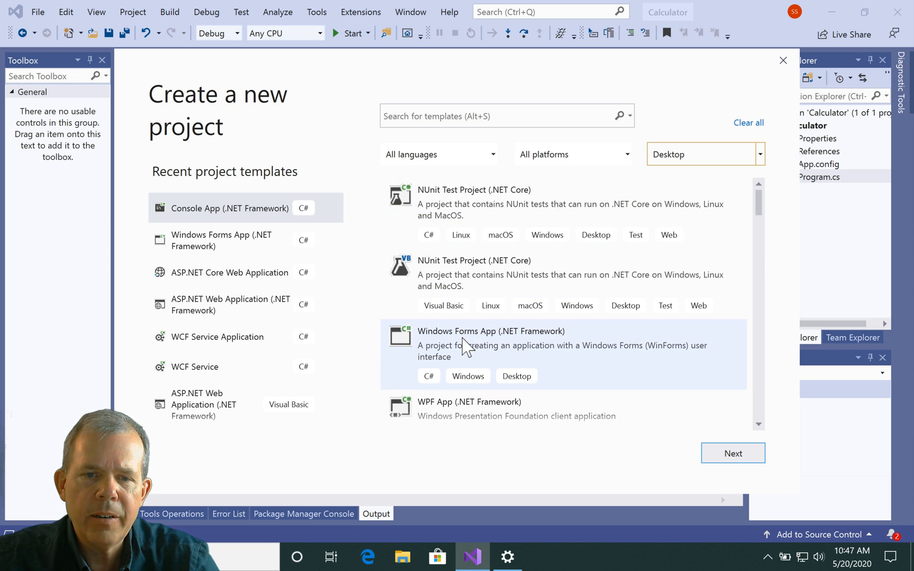
mouse_move(538, 353)
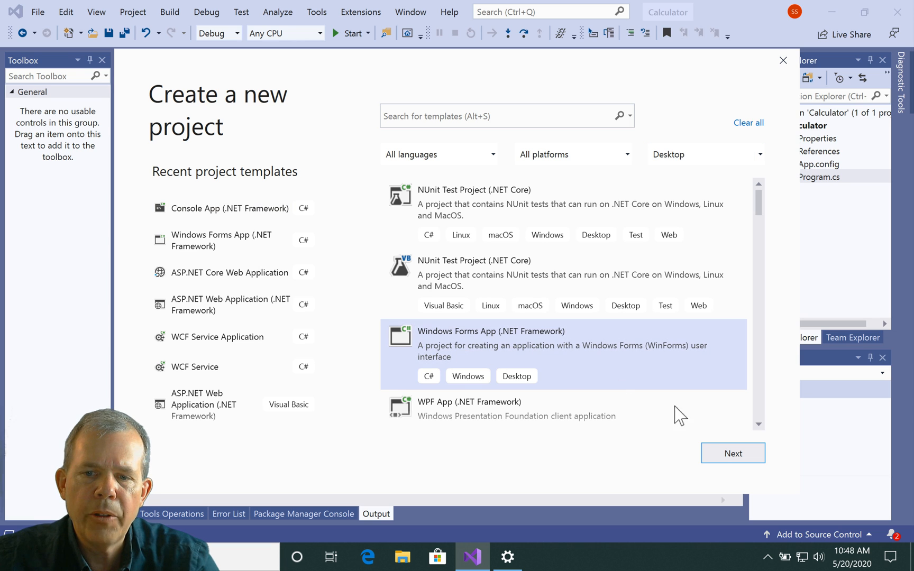
Name the project HelloWorldWinForms, keeping .NET Framework 4.7.2 as the target.
click(732, 453)
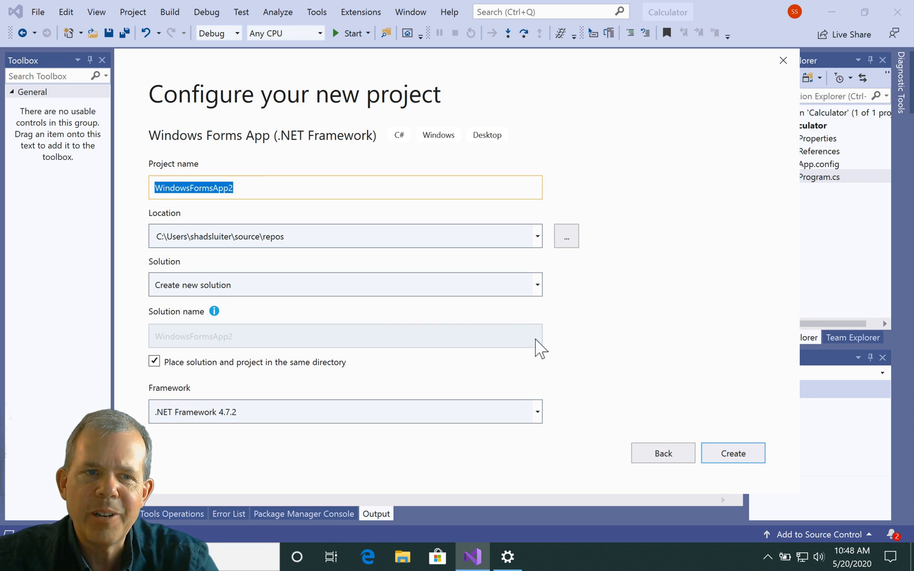
mouse_move(239, 169)
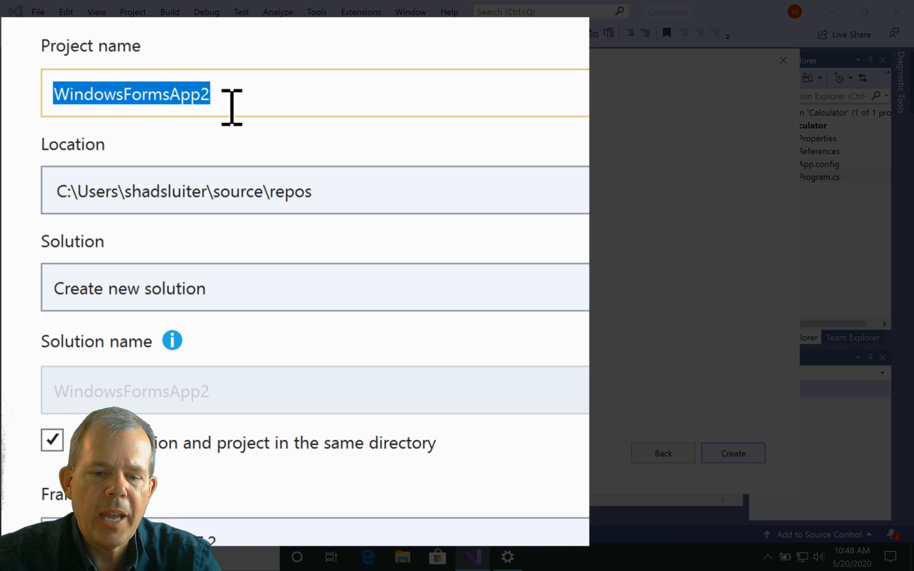
text(HelloWorldWin)
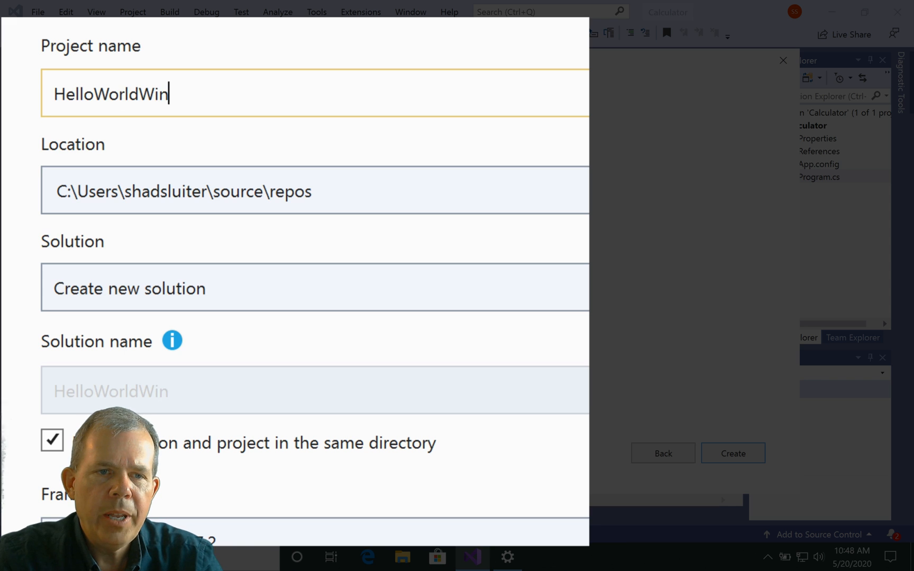
text(Forms)
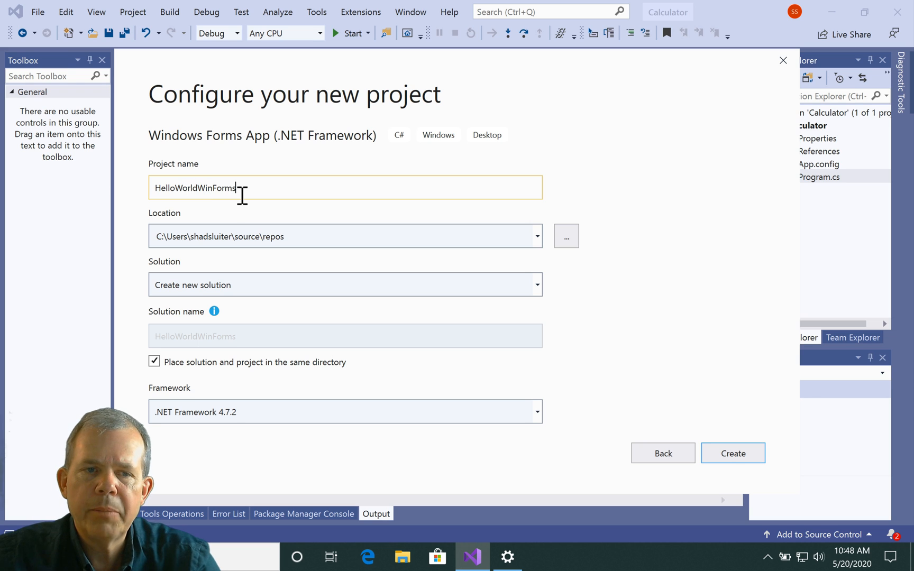
mouse_move(172, 204)
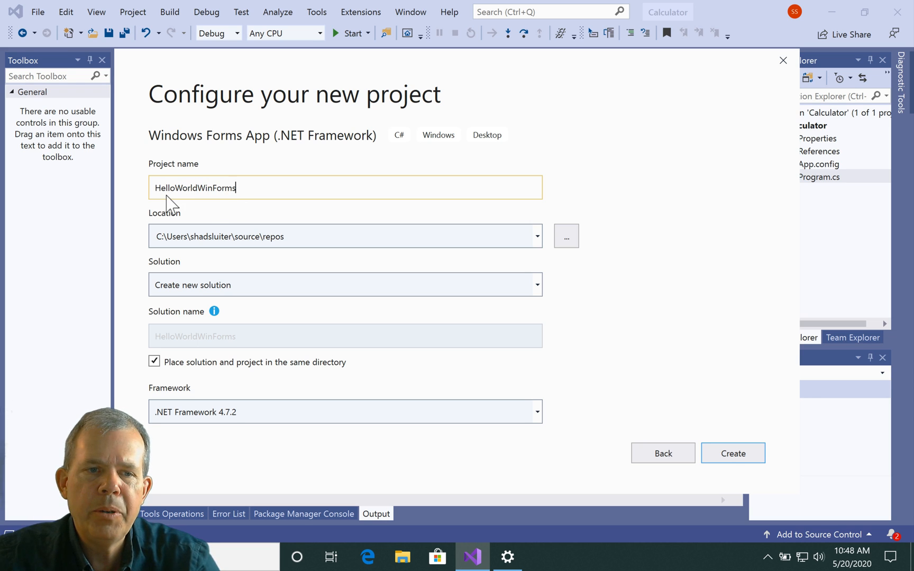
mouse_move(215, 333)
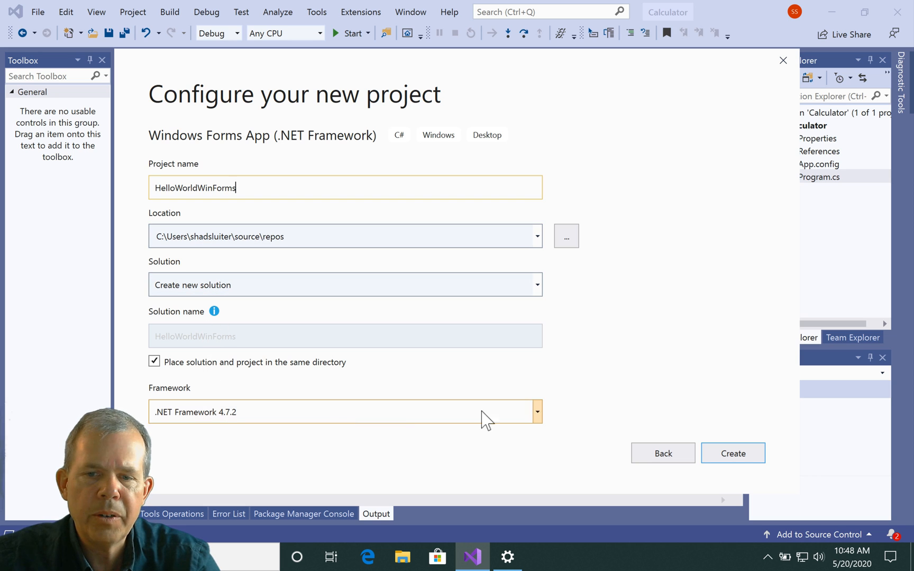
click(732, 453)
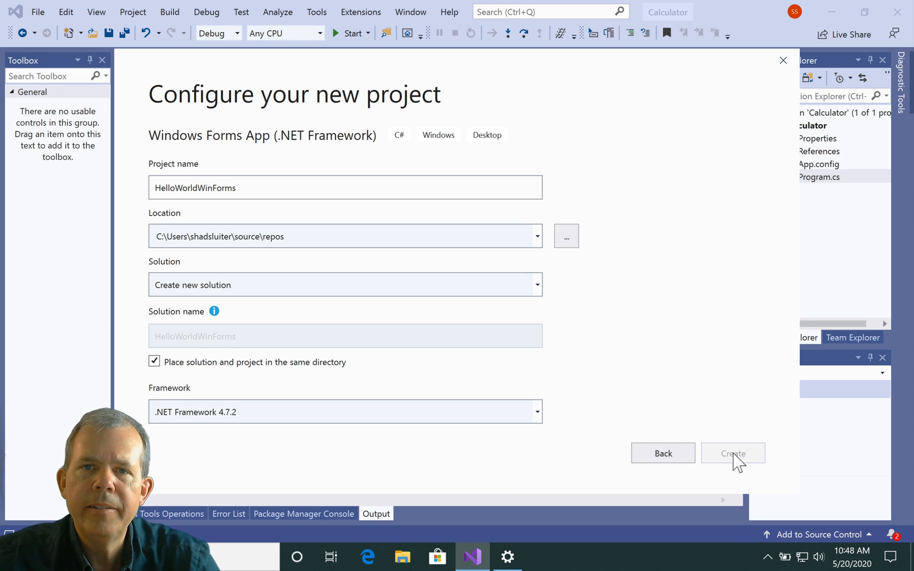
Create the HelloWorldWinForms project so blank Form1 opens in the designer.
click(733, 454)
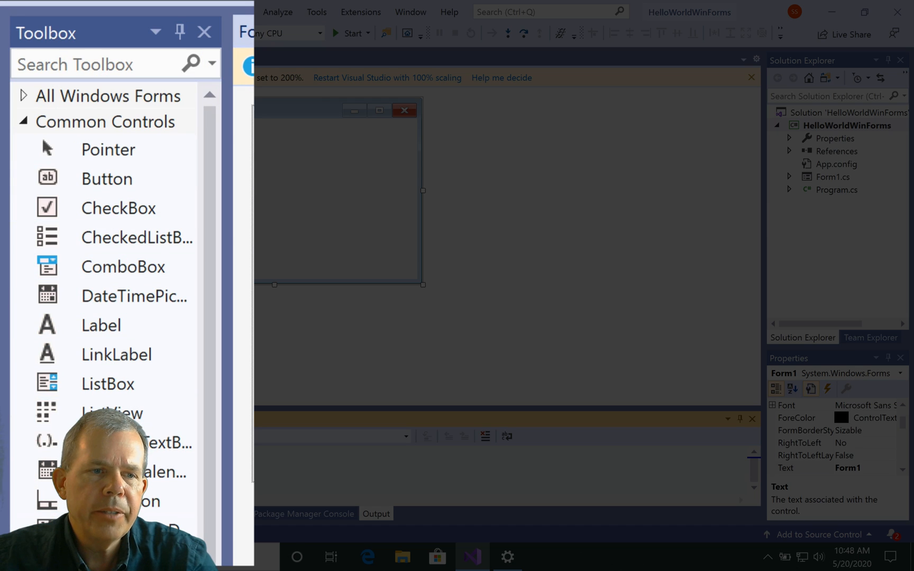
mouse_move(119, 209)
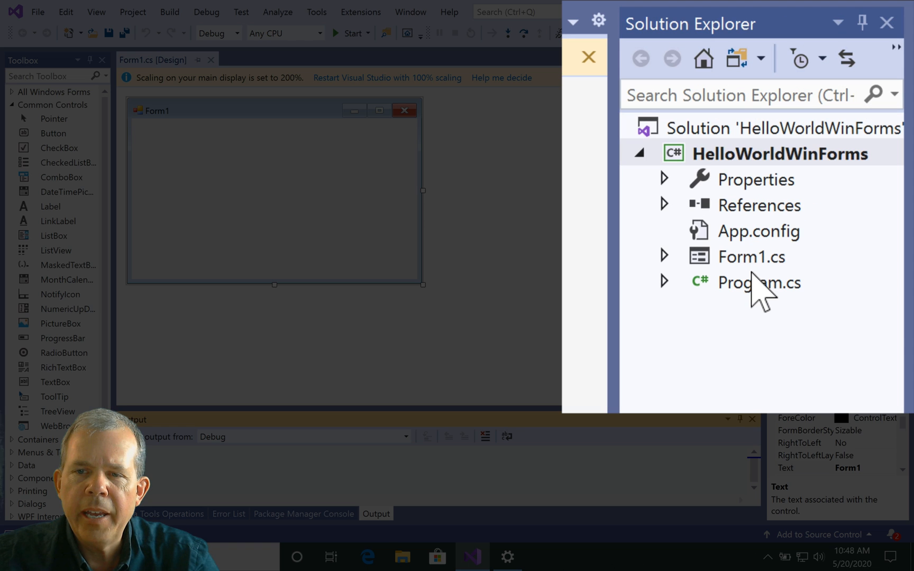
mouse_move(758, 274)
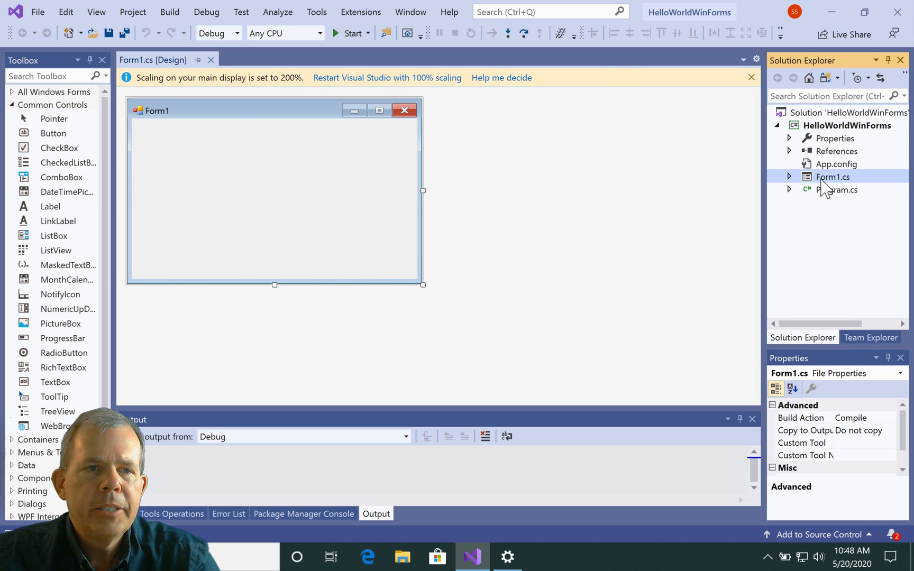
mouse_move(351, 33)
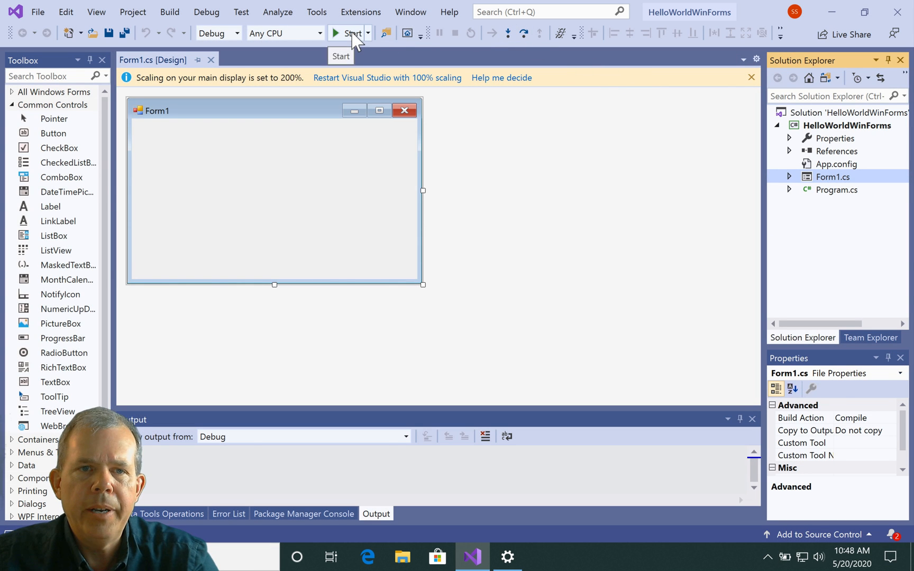
Build and run the blank Form1 app, narrow its window, then close it to stop debugging.
click(348, 33)
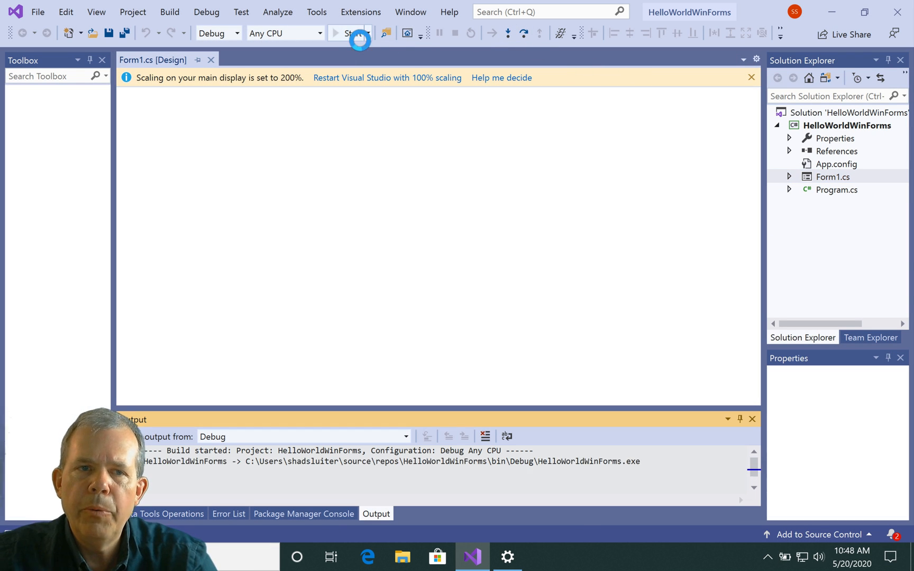
click(345, 33)
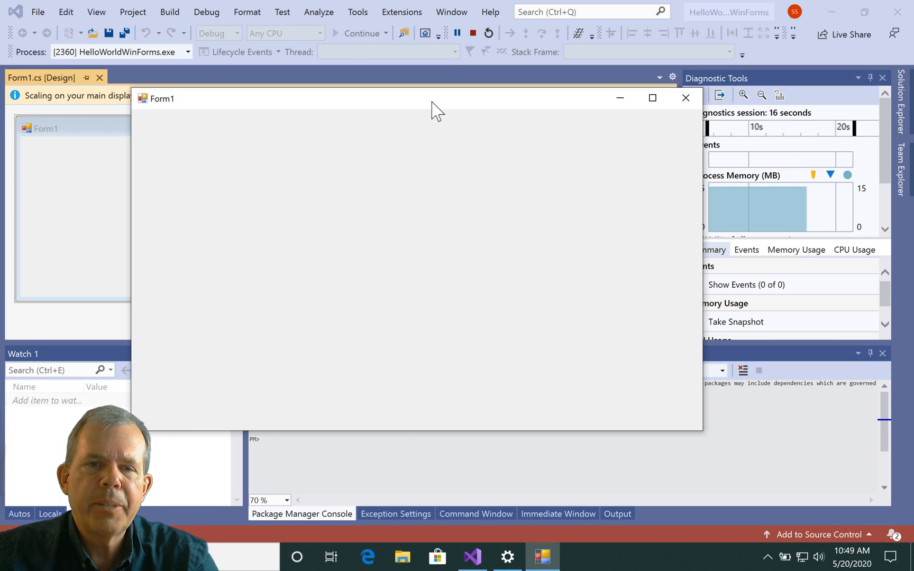
drag(437, 99, 385, 75)
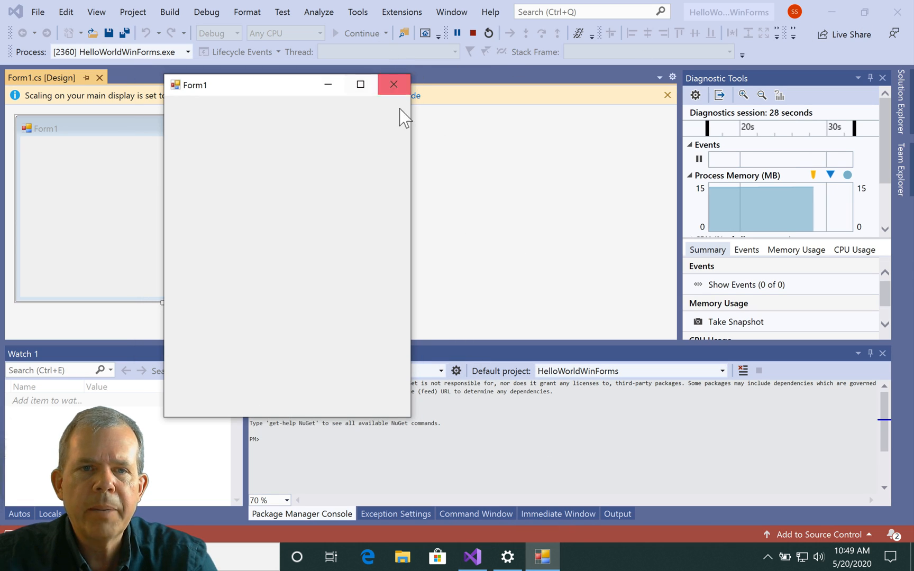
mouse_move(394, 83)
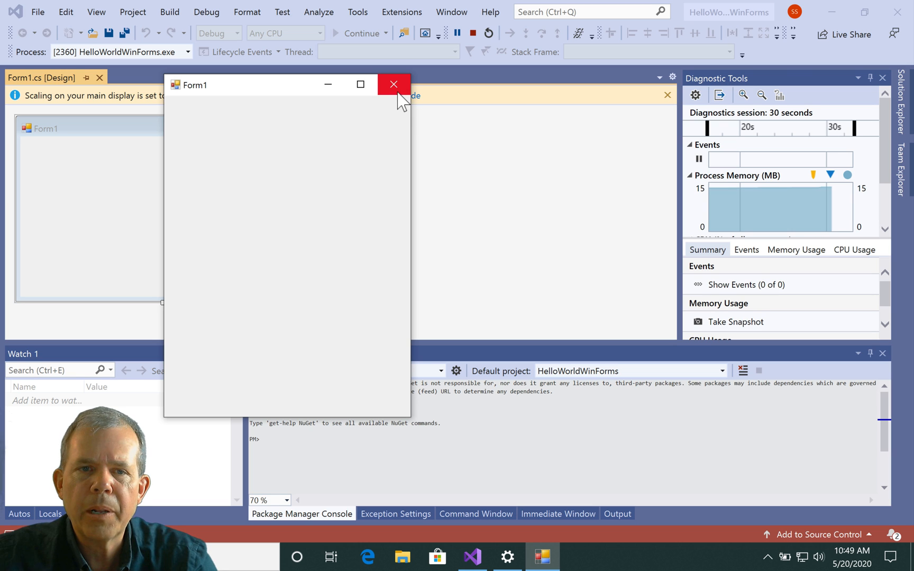
click(394, 84)
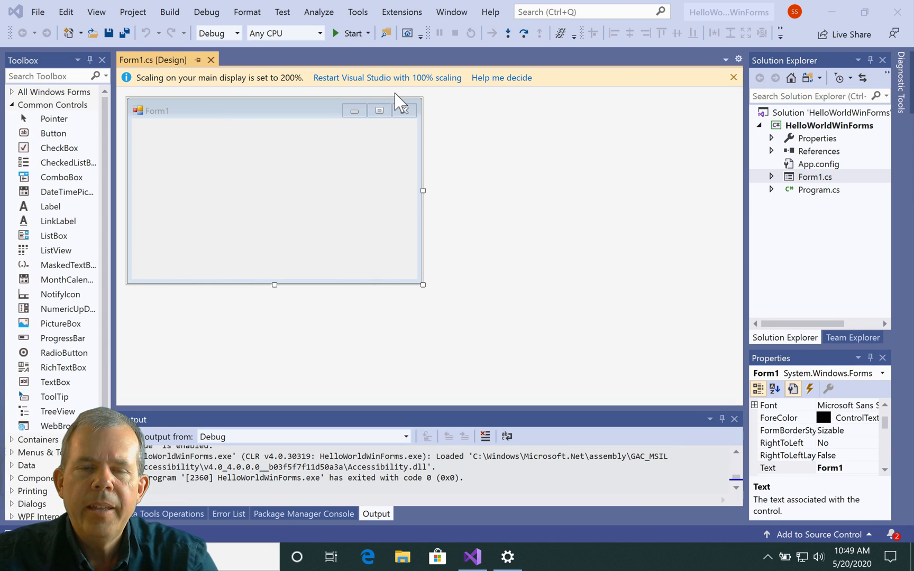
mouse_move(147, 86)
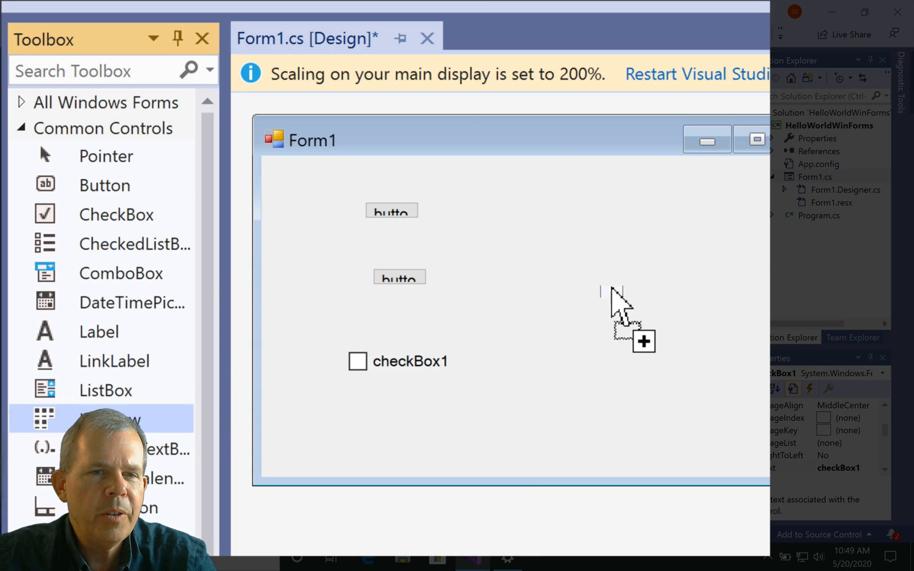
Place a ListView control onto Form1 in the designer.
click(643, 310)
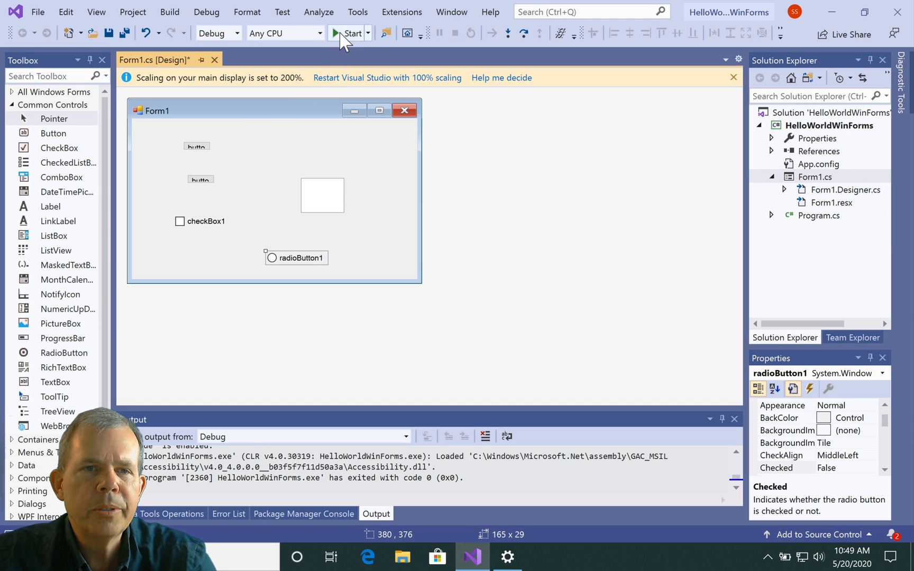
click(348, 32)
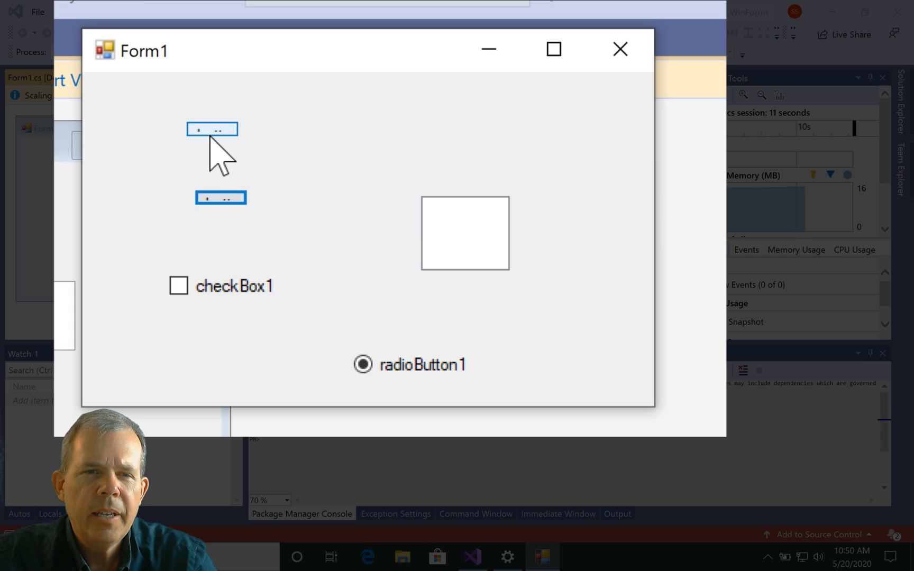
click(213, 129)
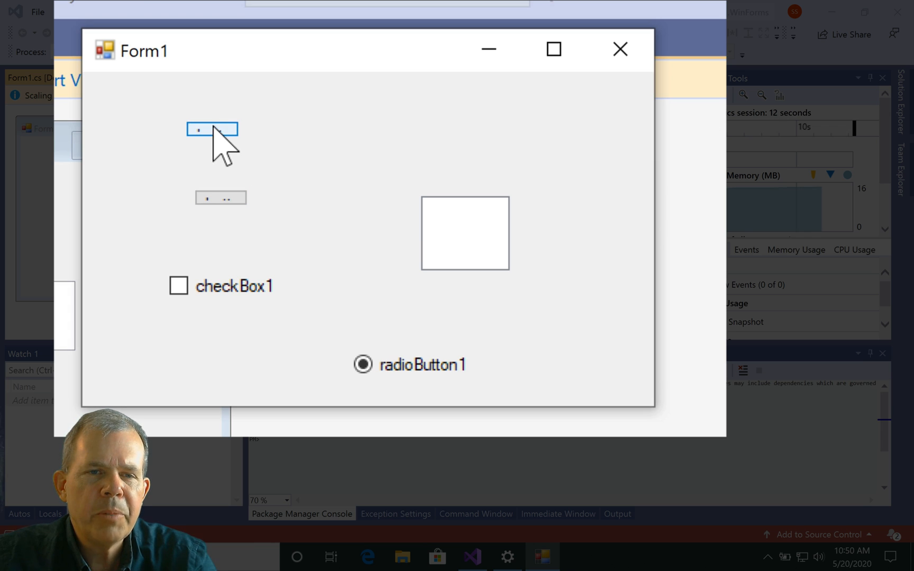
mouse_move(266, 82)
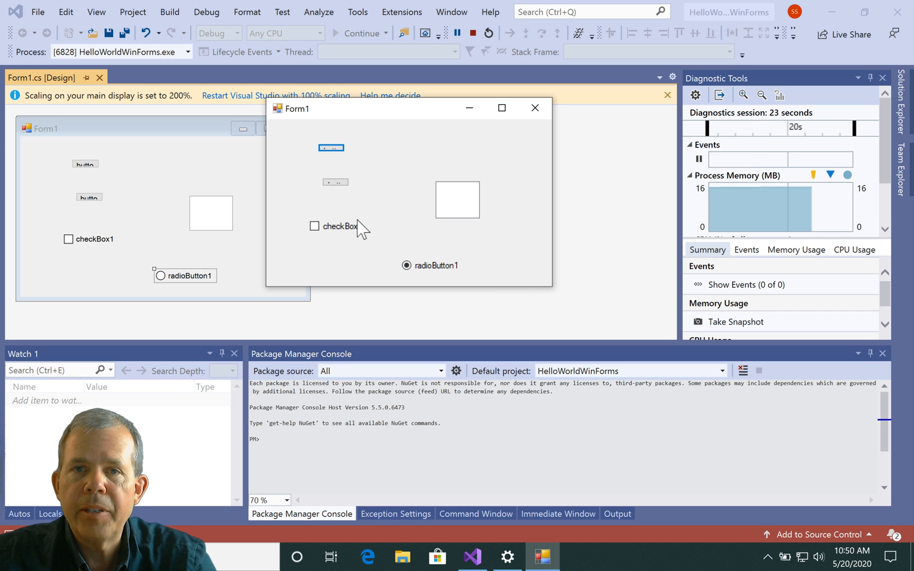
mouse_move(536, 133)
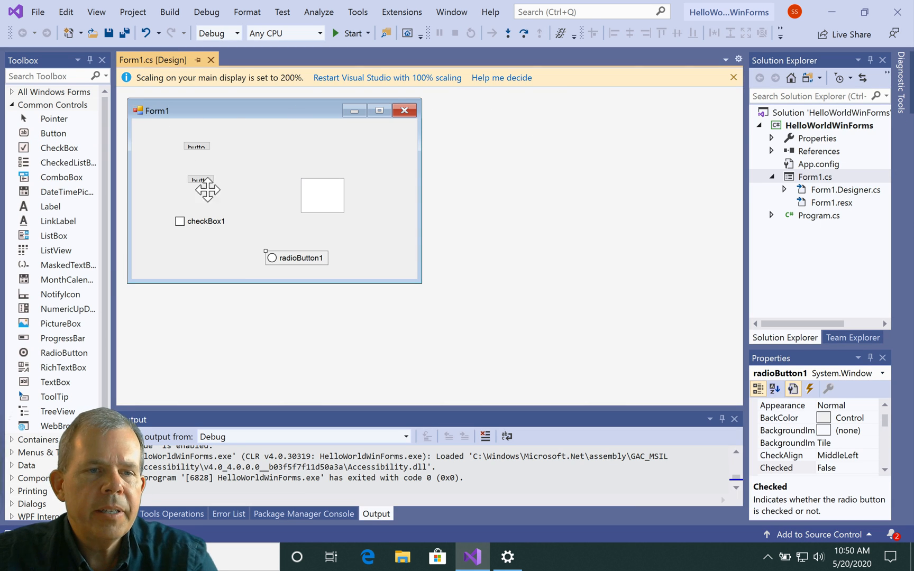
Delete the list view, radio button and other extra controls from Form1.
click(322, 195)
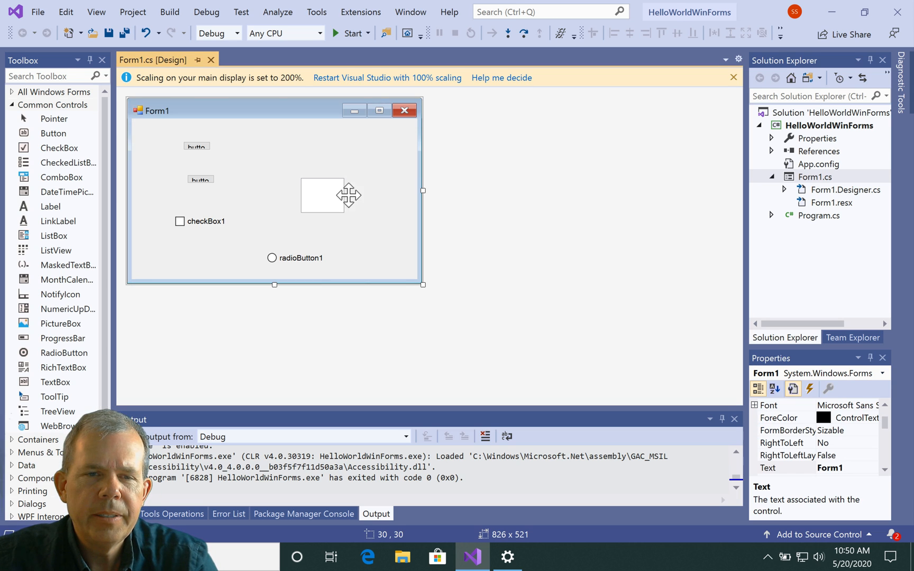
click(322, 195)
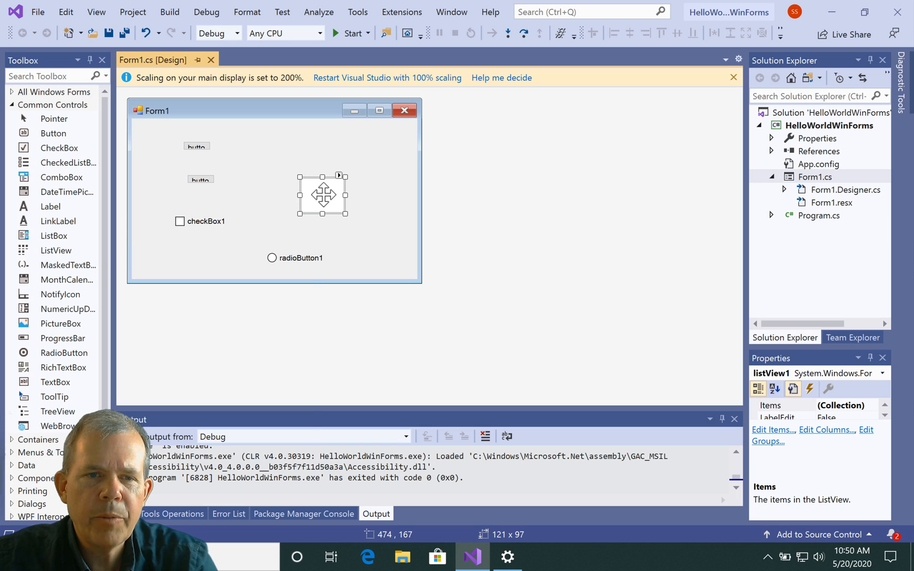
right_click(322, 196)
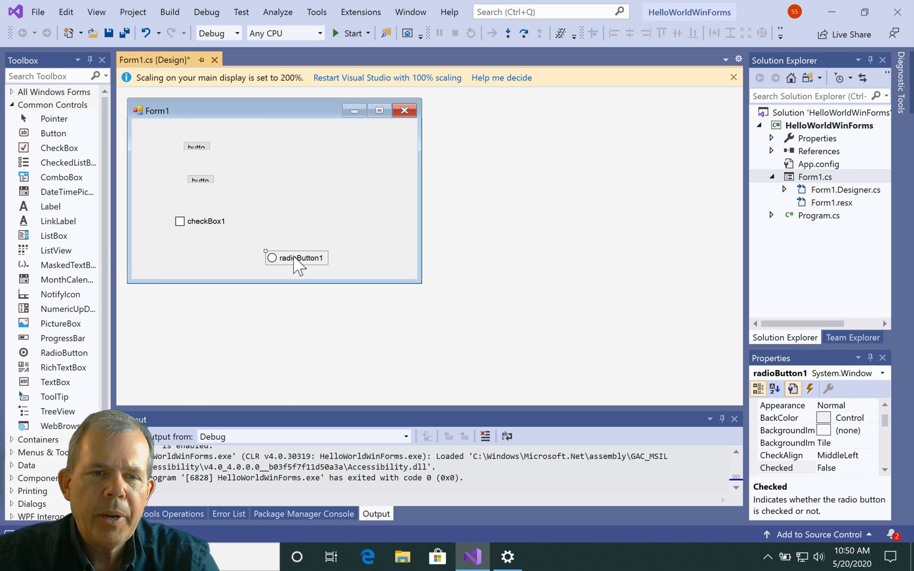
click(200, 221)
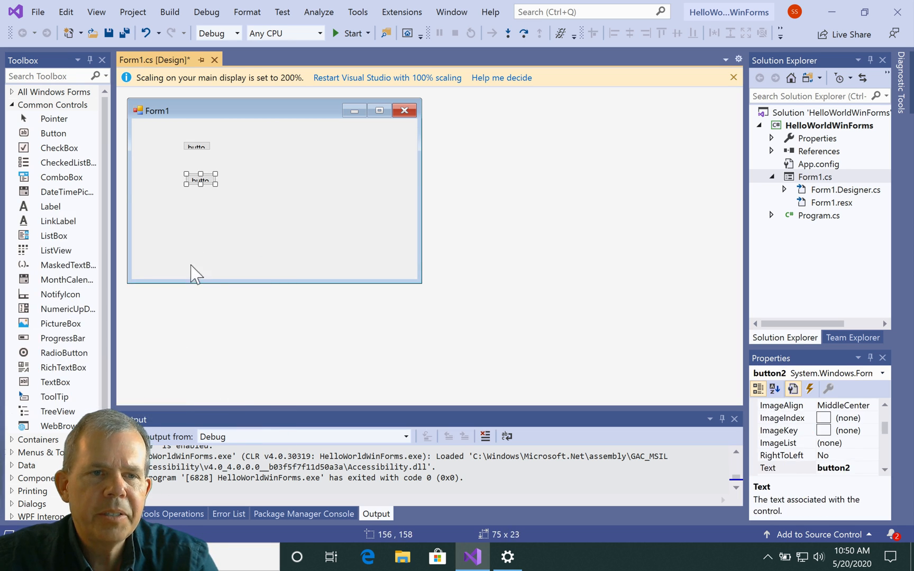
right_click(200, 179)
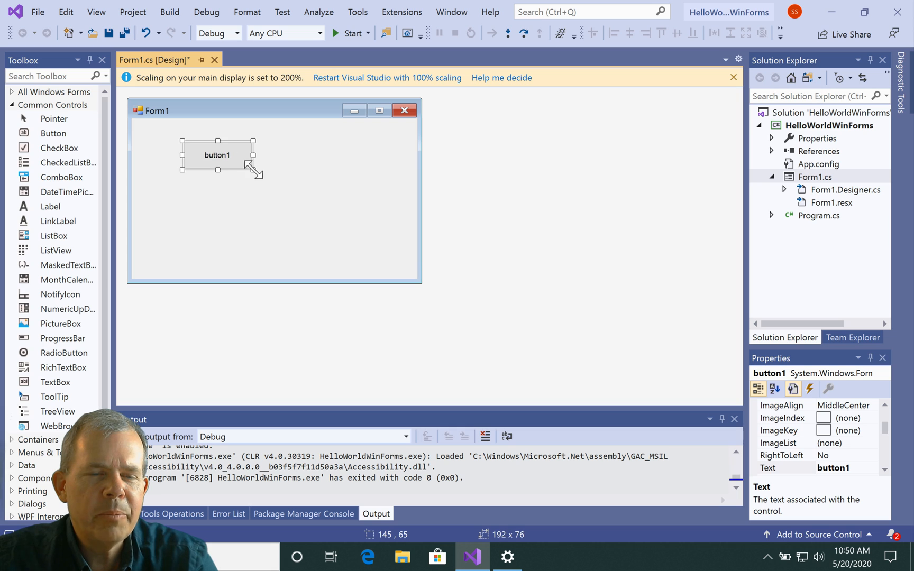
Move the enlarged button1 to the centre of Form1.
drag(218, 156, 276, 179)
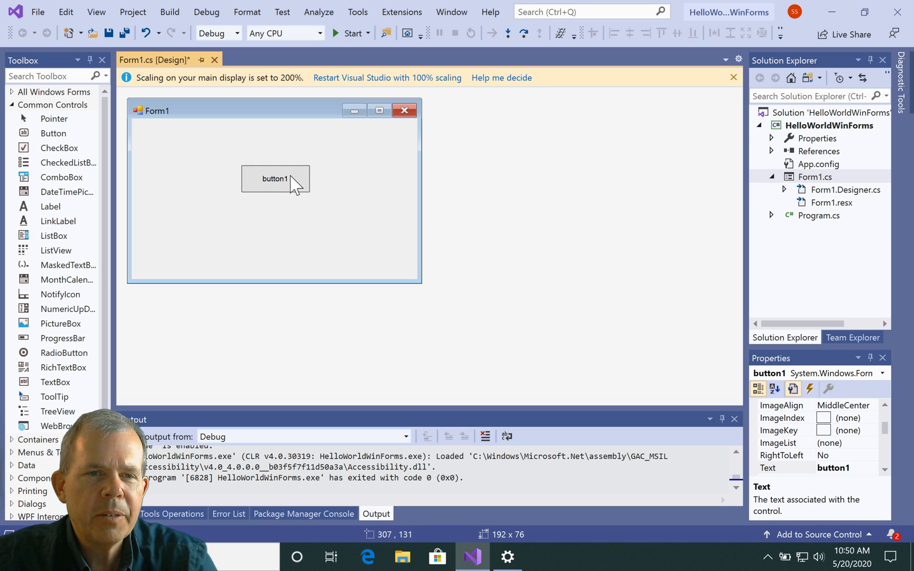
click(275, 179)
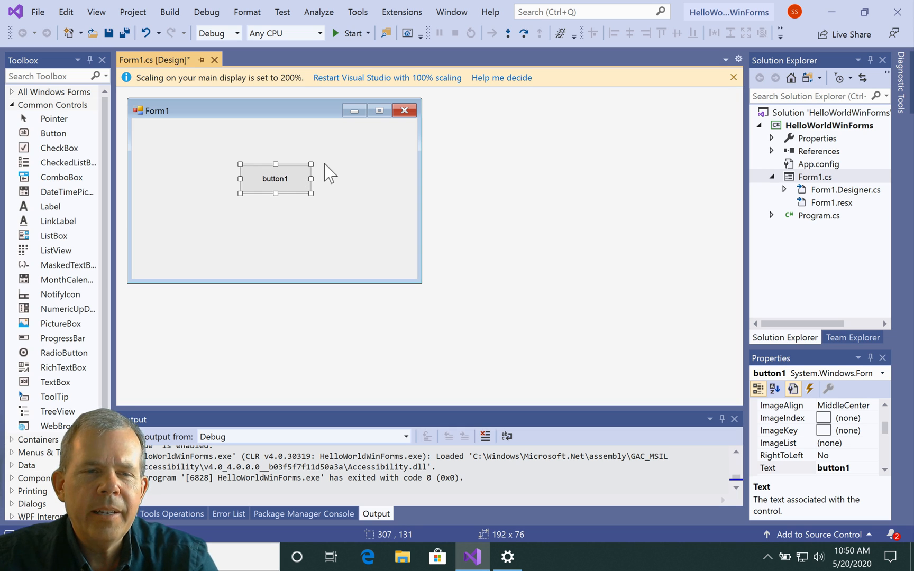
mouse_move(275, 185)
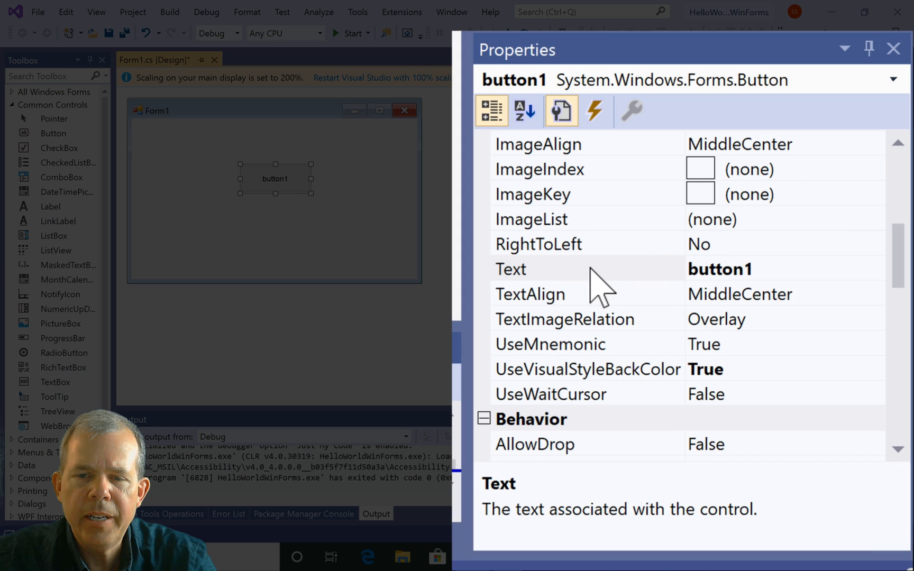
Set button1's Text to 'Hello Click Me'.
scroll(down, 3)
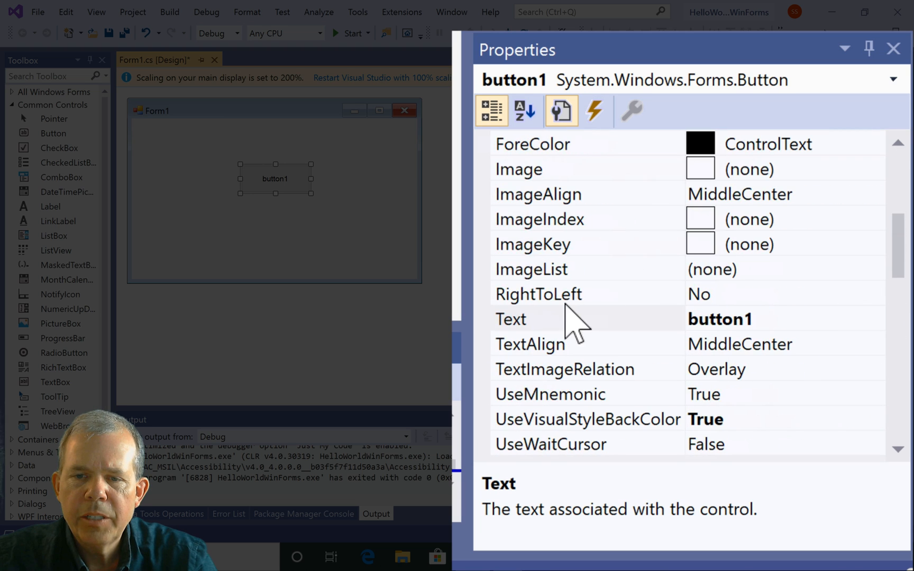
click(721, 319)
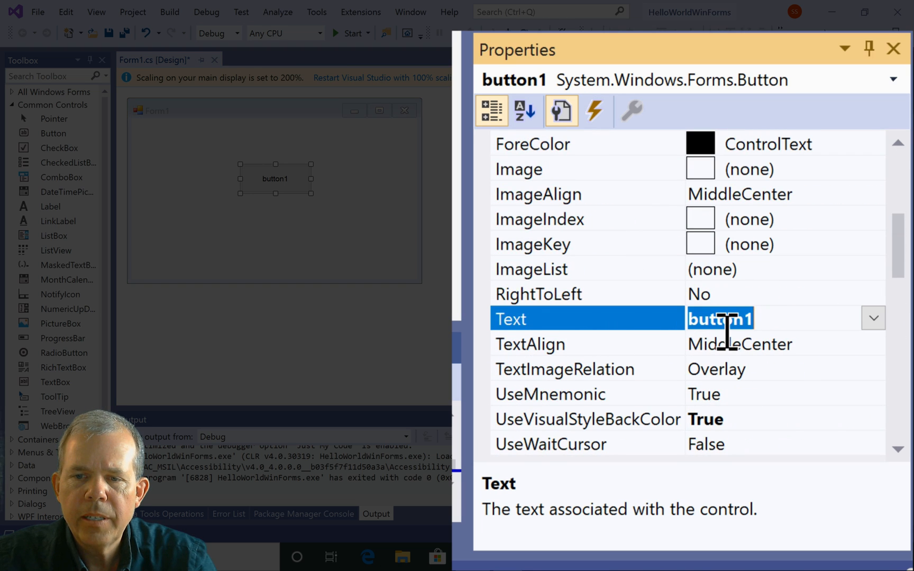
text(Hello Click)
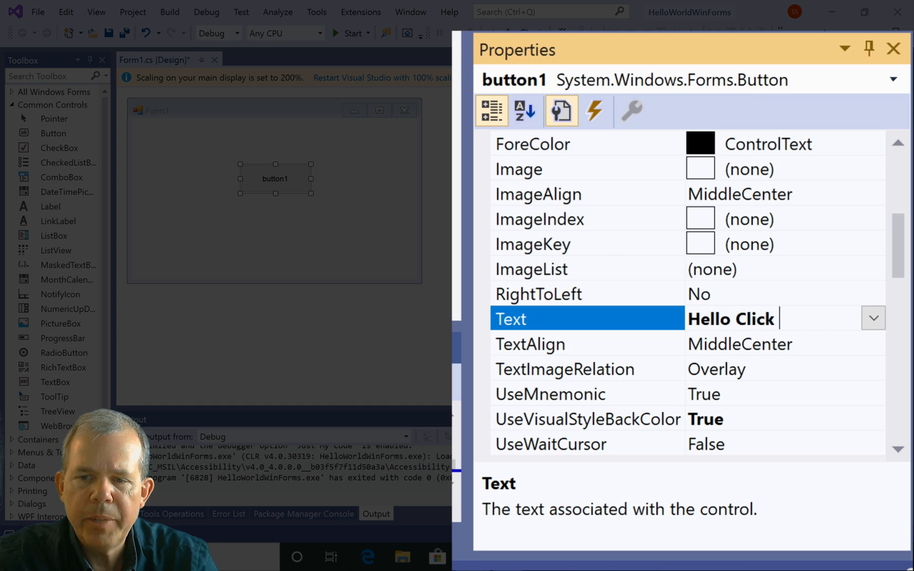
text(Me)
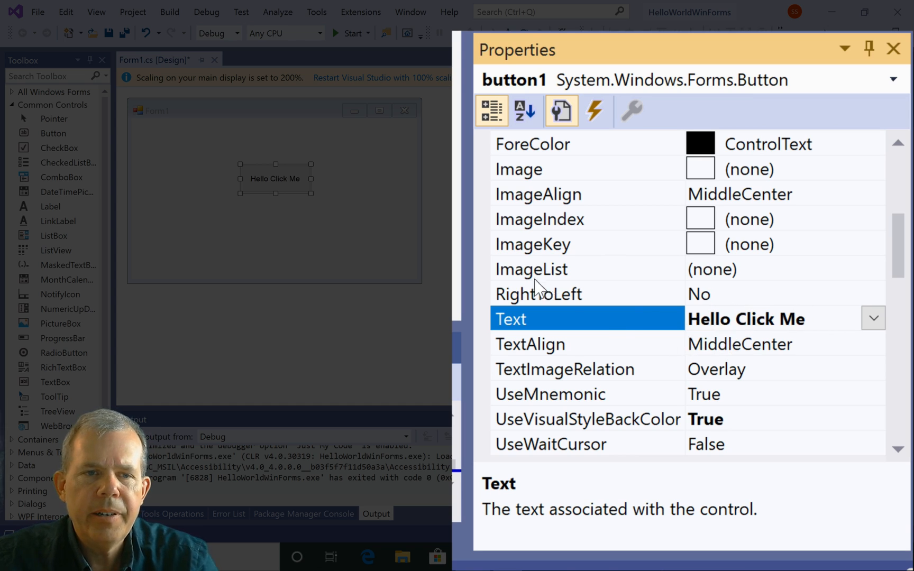
mouse_move(752, 158)
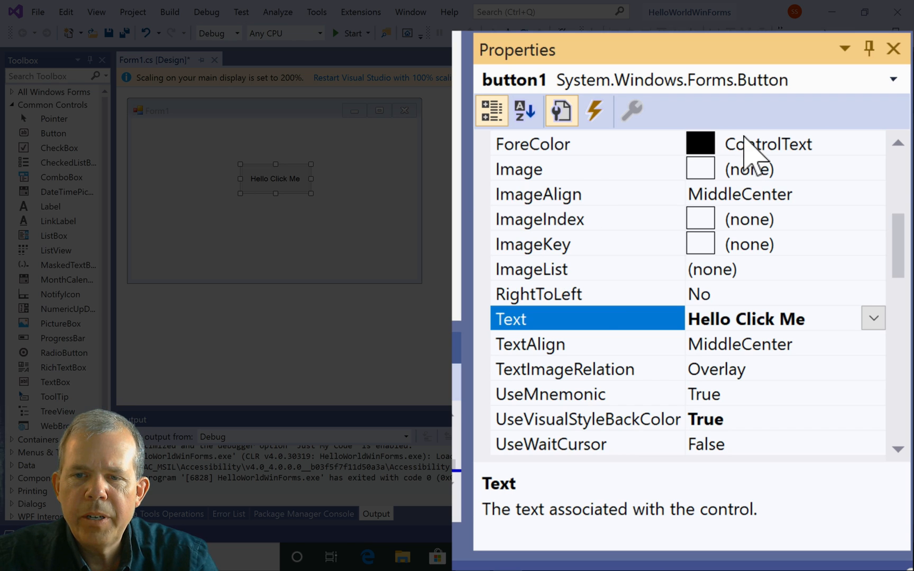
Set button1's ForeColor to MenuHighlight and its font style to Bold Oblique.
click(532, 144)
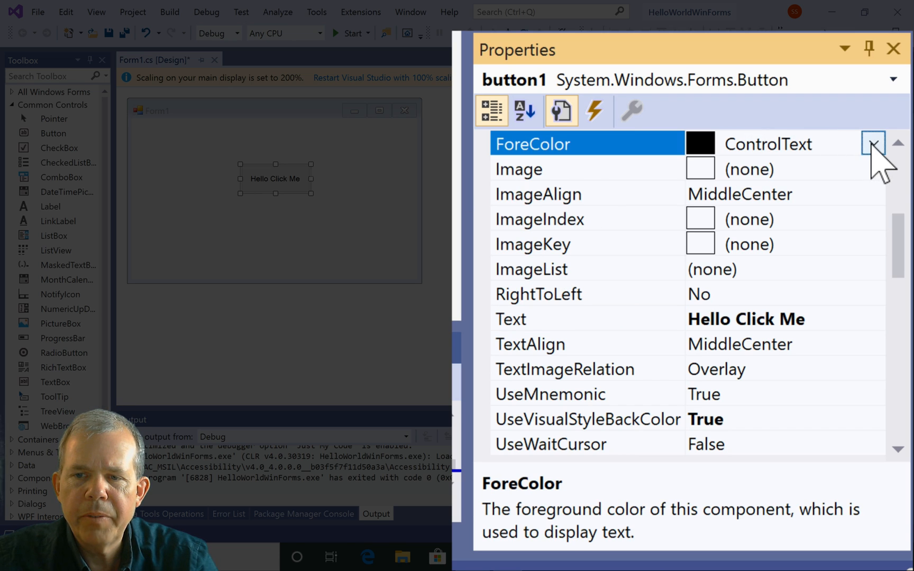
click(874, 144)
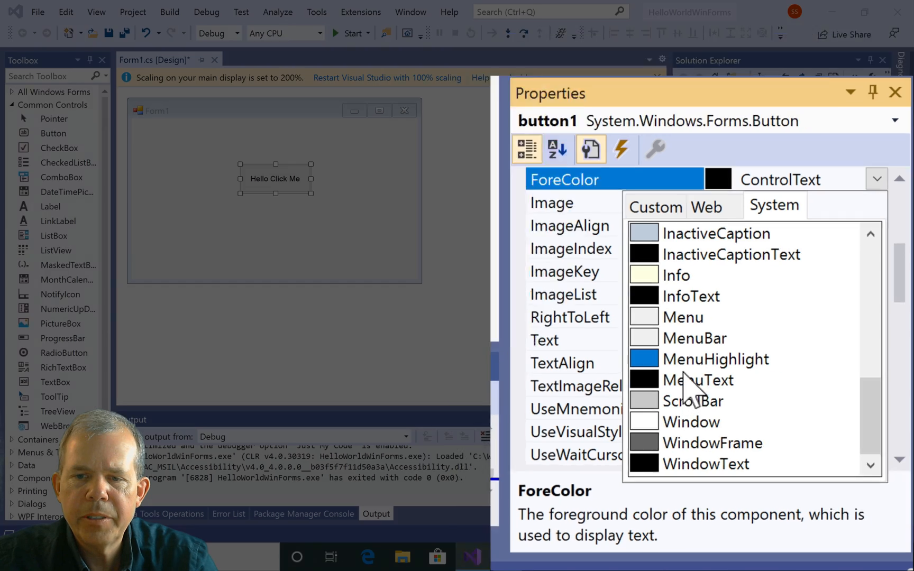
click(716, 359)
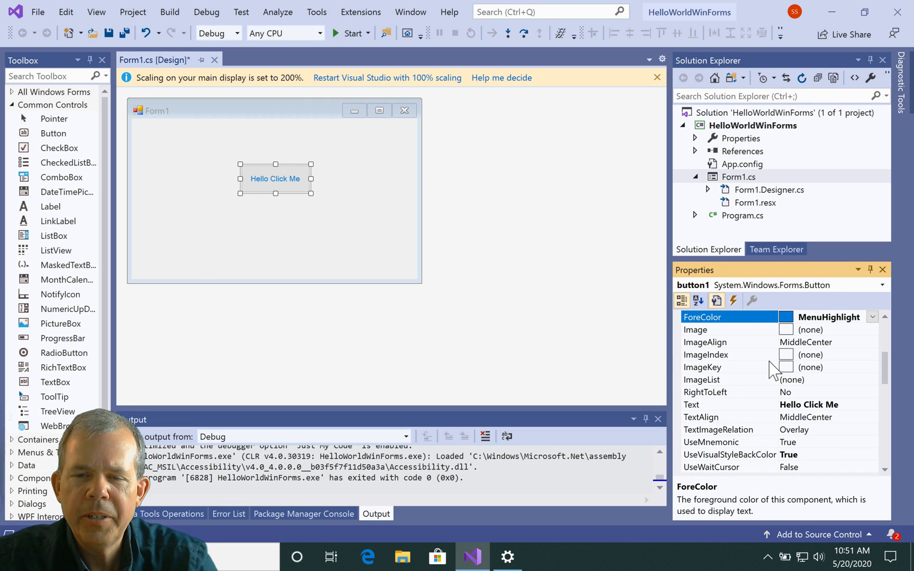
click(681, 301)
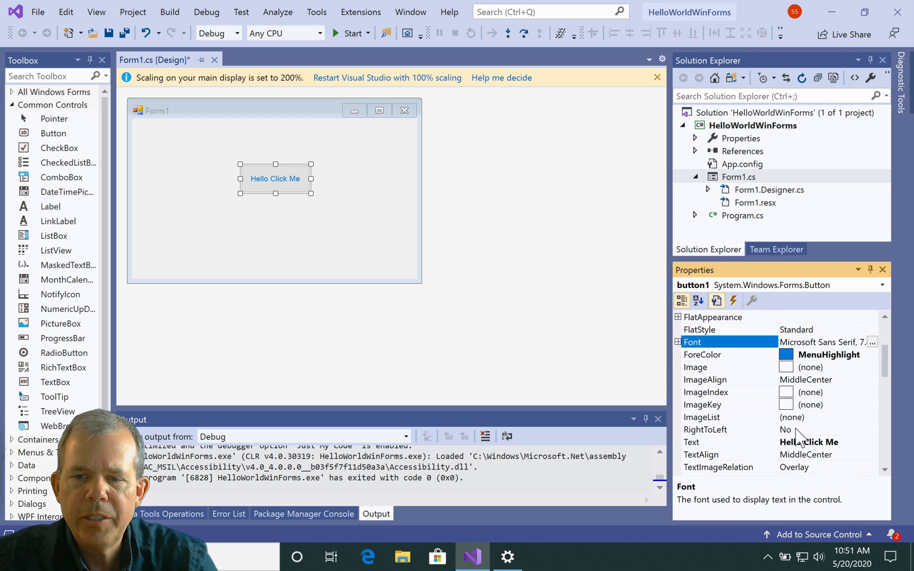
click(873, 342)
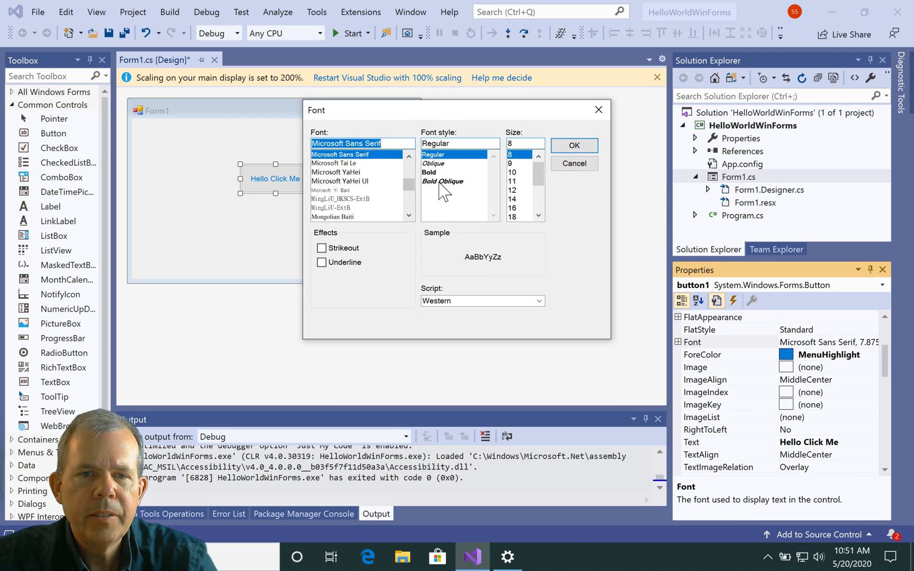
click(574, 145)
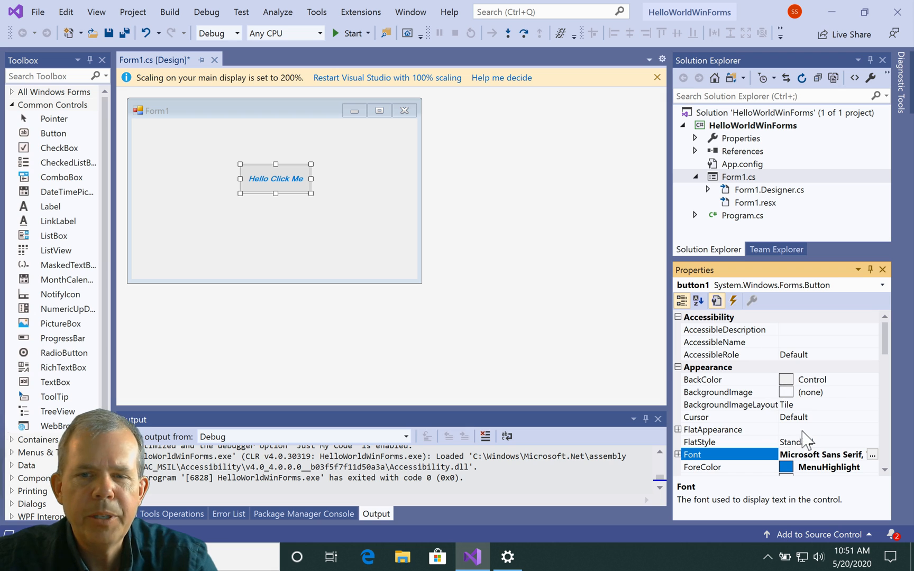
mouse_move(738, 382)
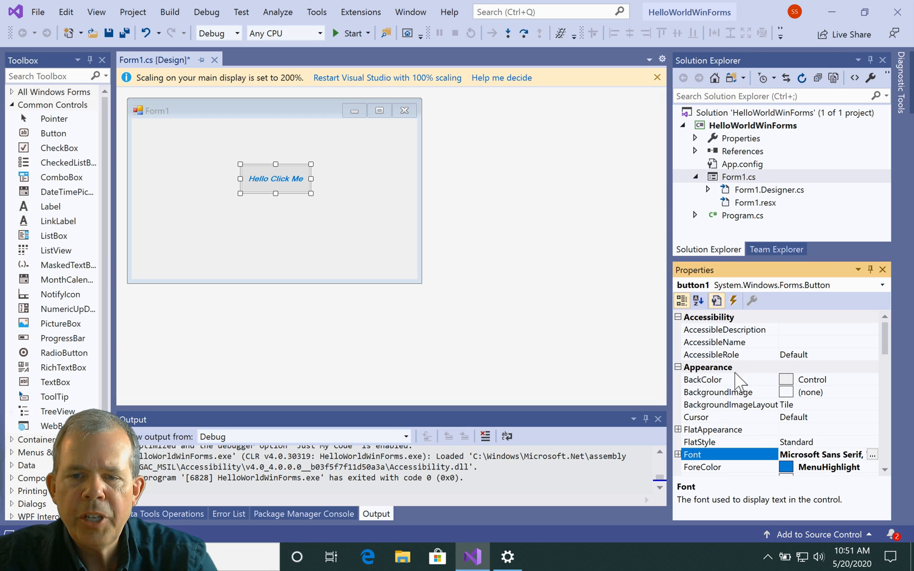
scroll(down, 3)
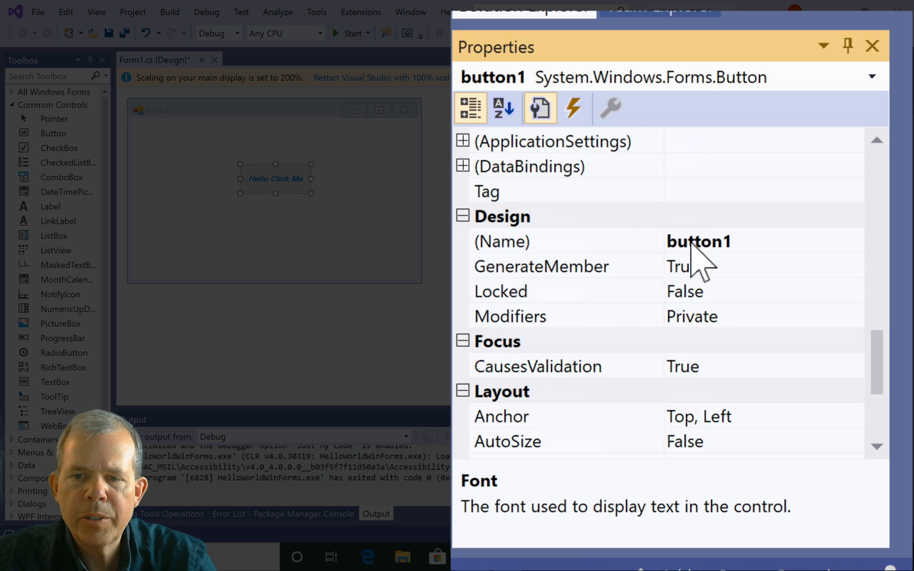
Set button1's (Name) to btn_hello in the Properties window.
click(699, 241)
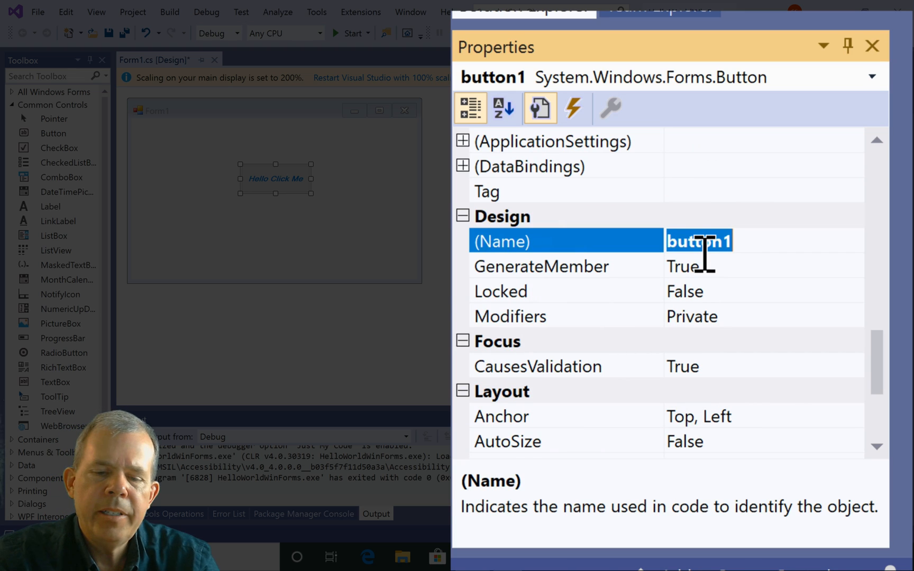
text(btn_)
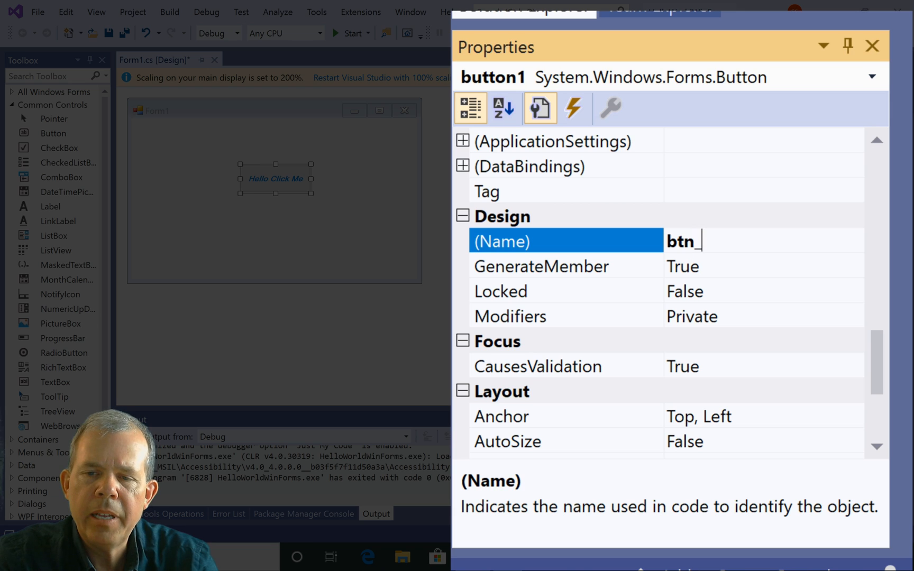
text(hello)
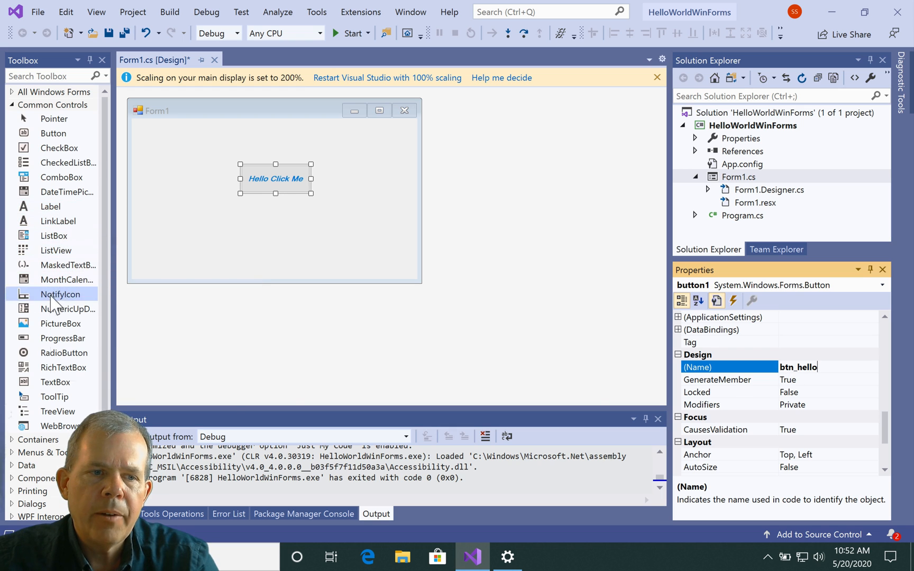
mouse_move(66, 353)
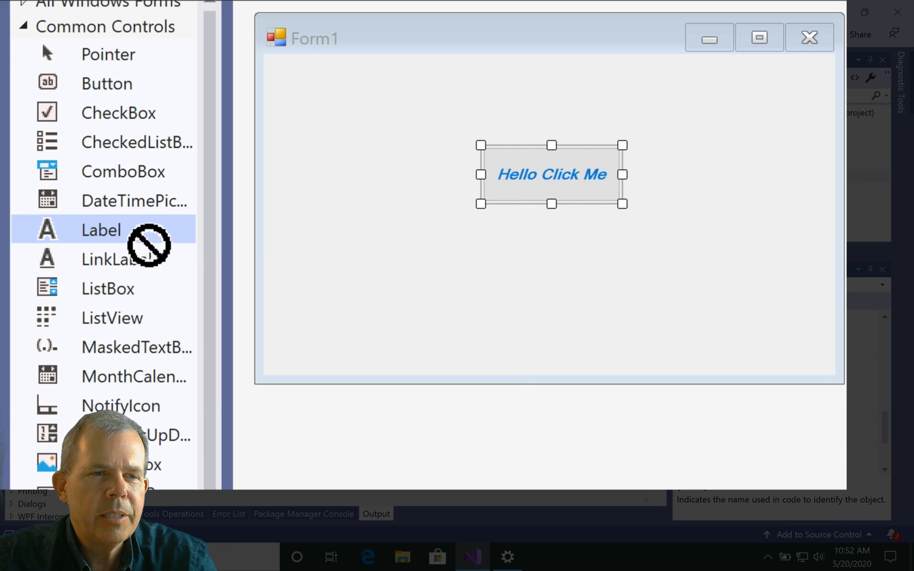
Place a label below the button and name it lbl_hellomessage.
drag(100, 229, 542, 256)
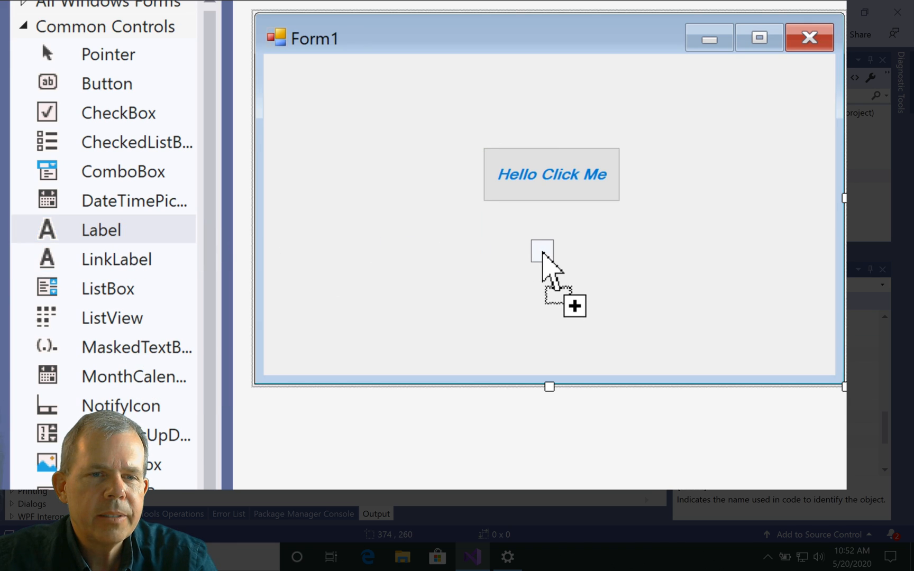
click(551, 251)
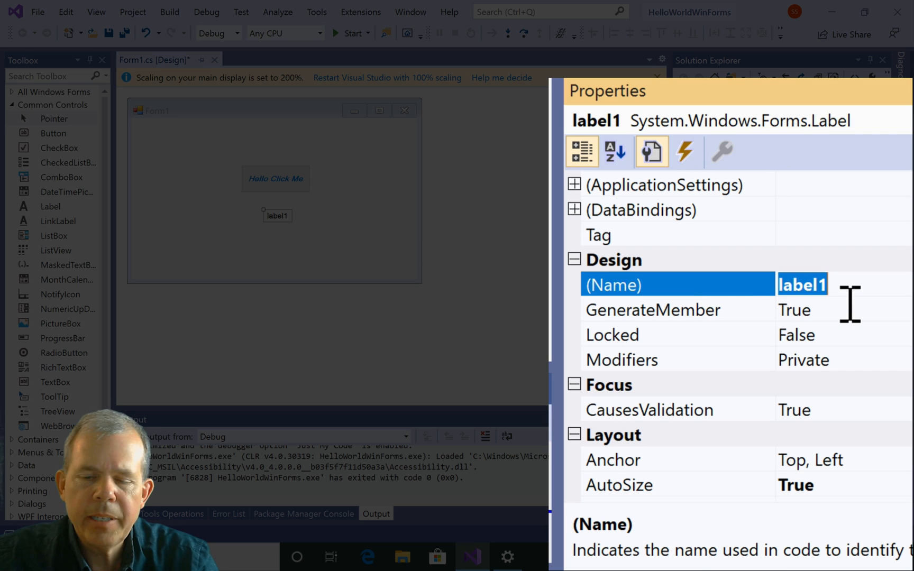
text(lb)
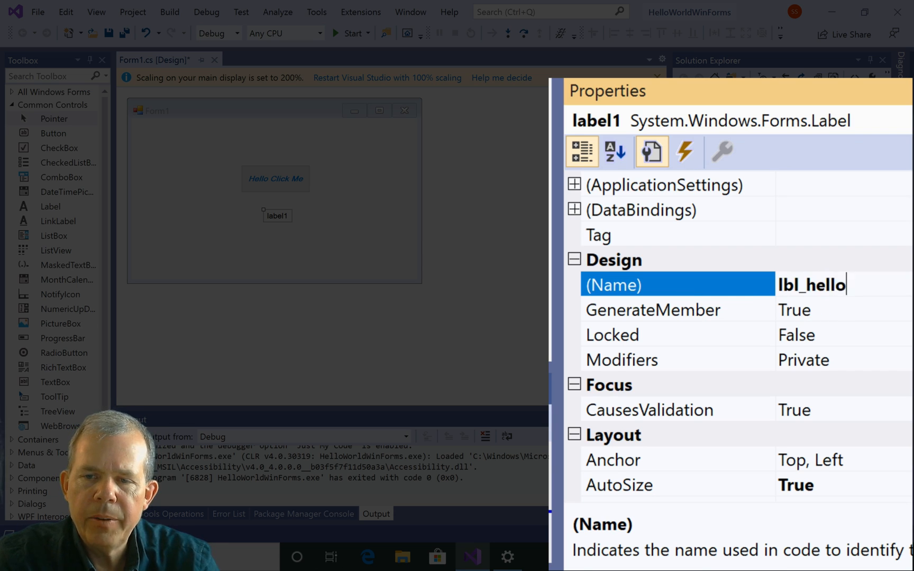
text(message)
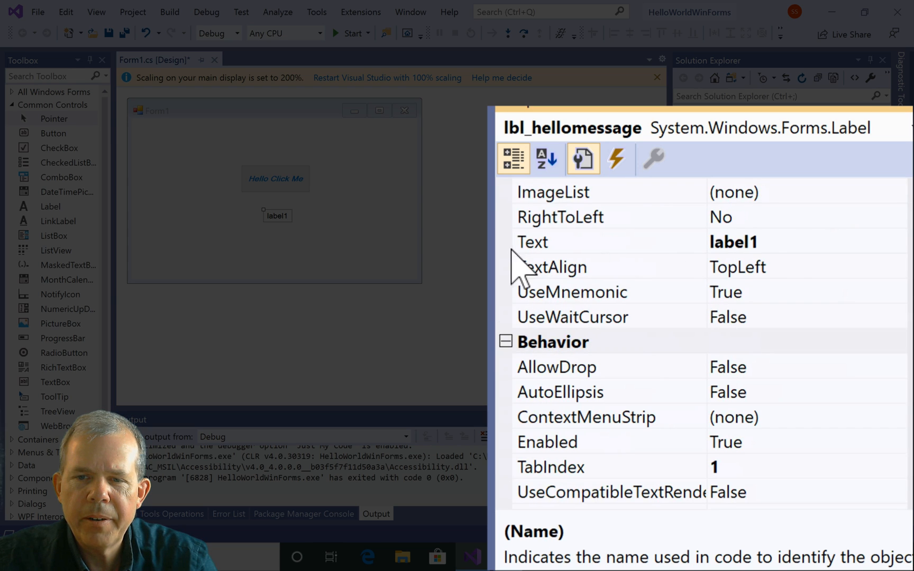
Clear the label's default 'label1' Text value.
click(607, 242)
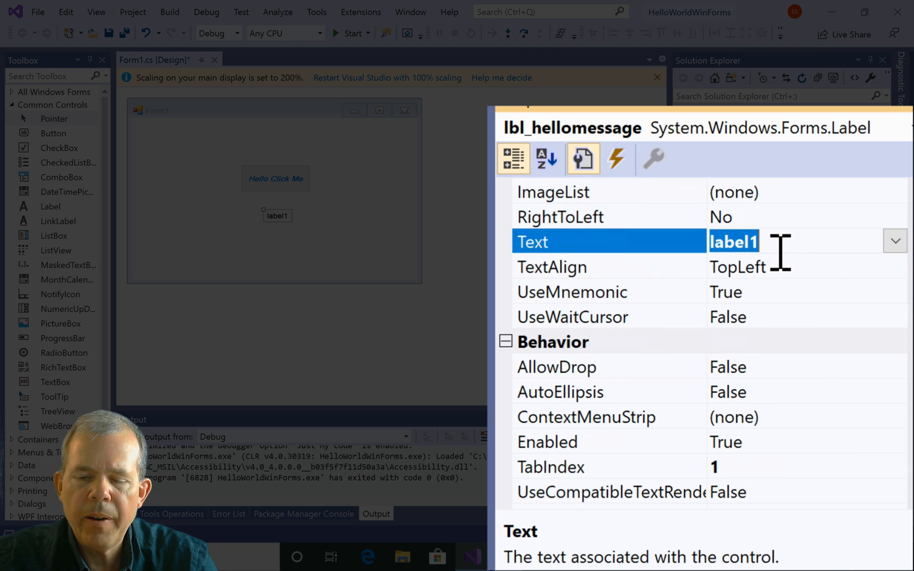
key(Delete)
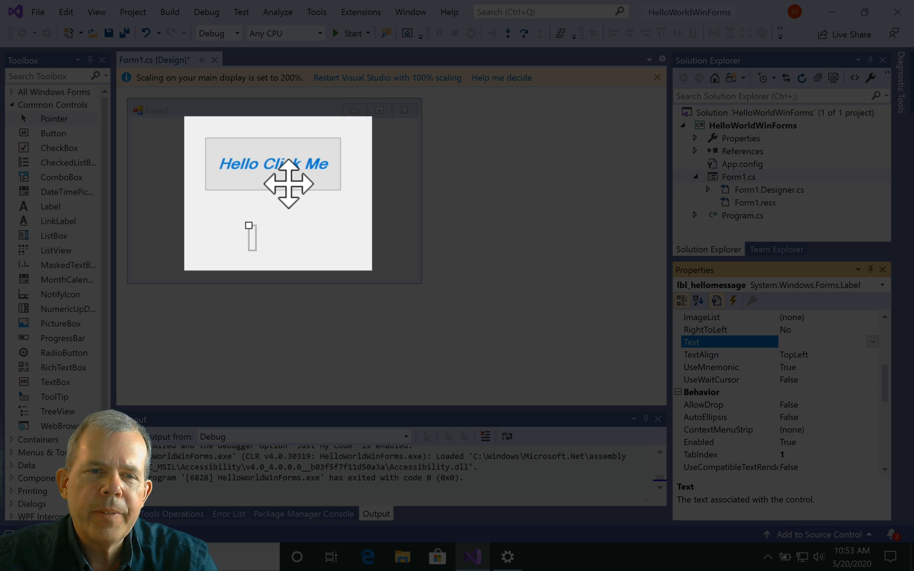
click(273, 164)
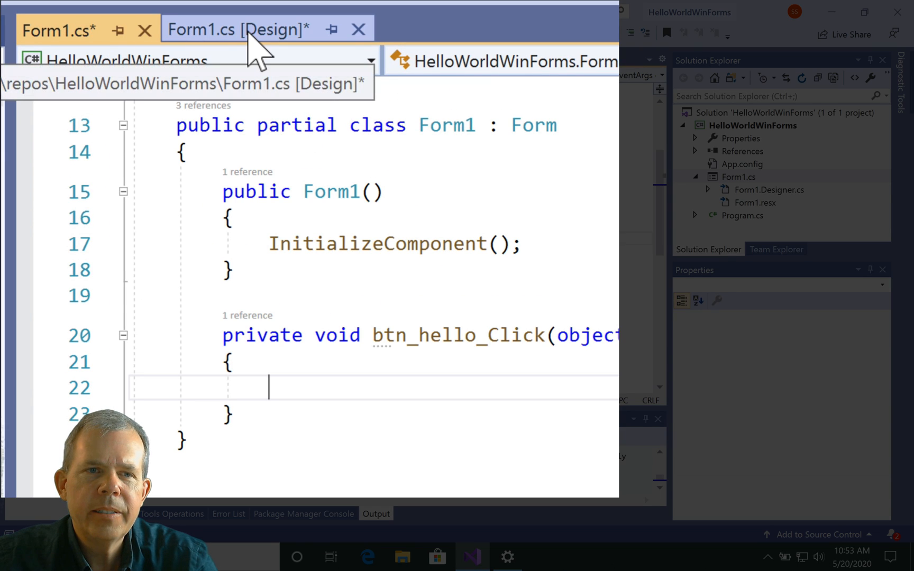
click(236, 30)
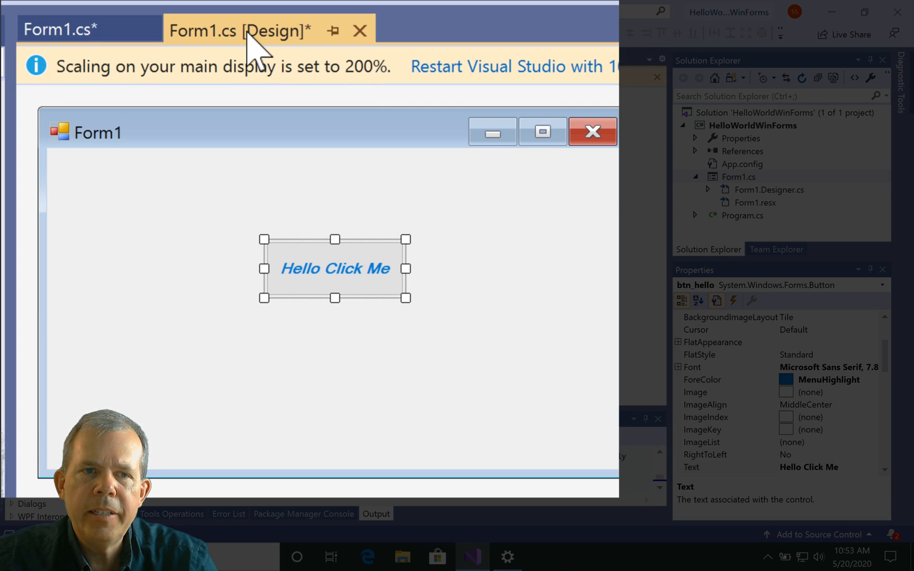
click(59, 30)
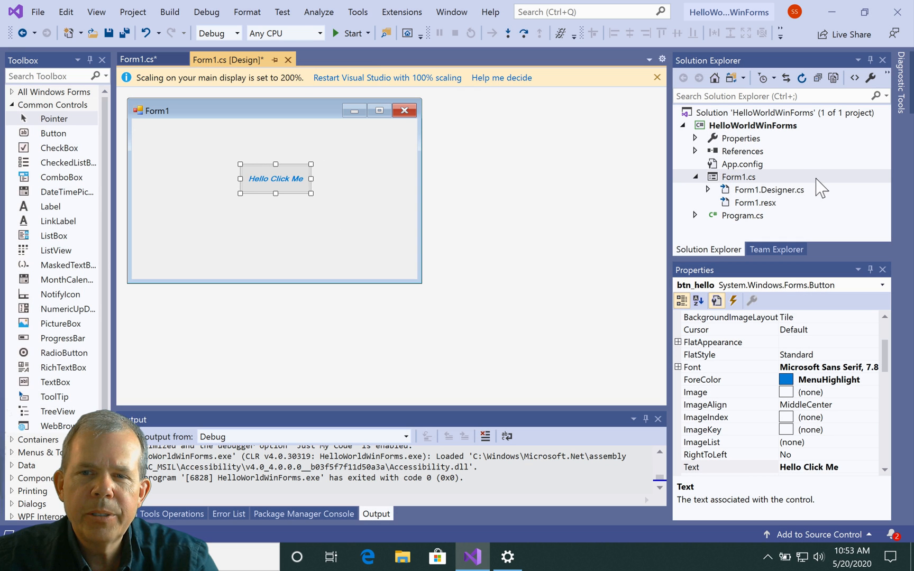
right_click(738, 177)
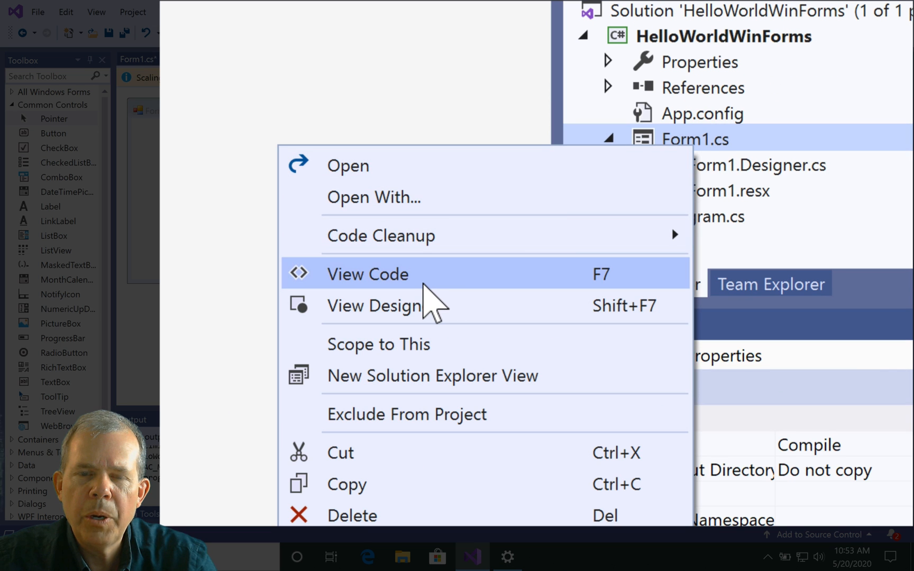
click(368, 274)
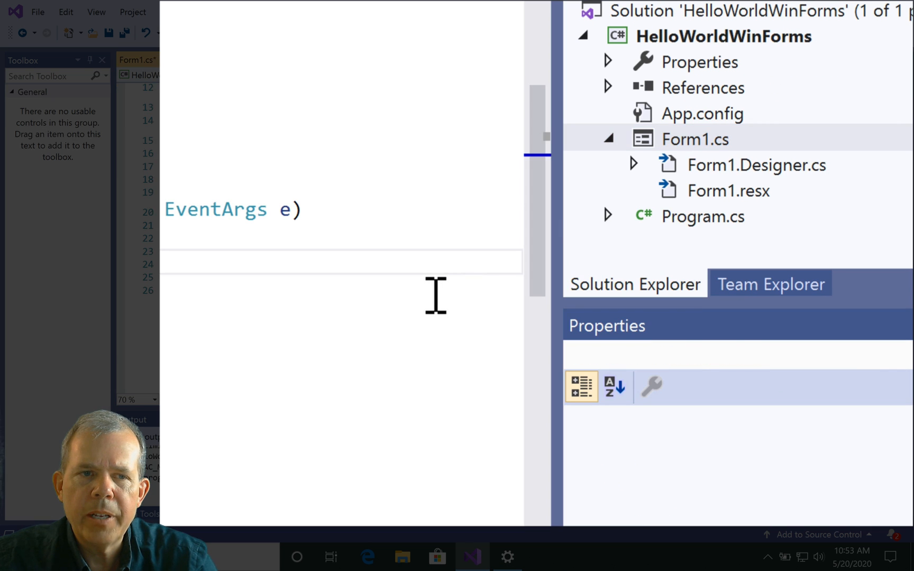
right_click(695, 138)
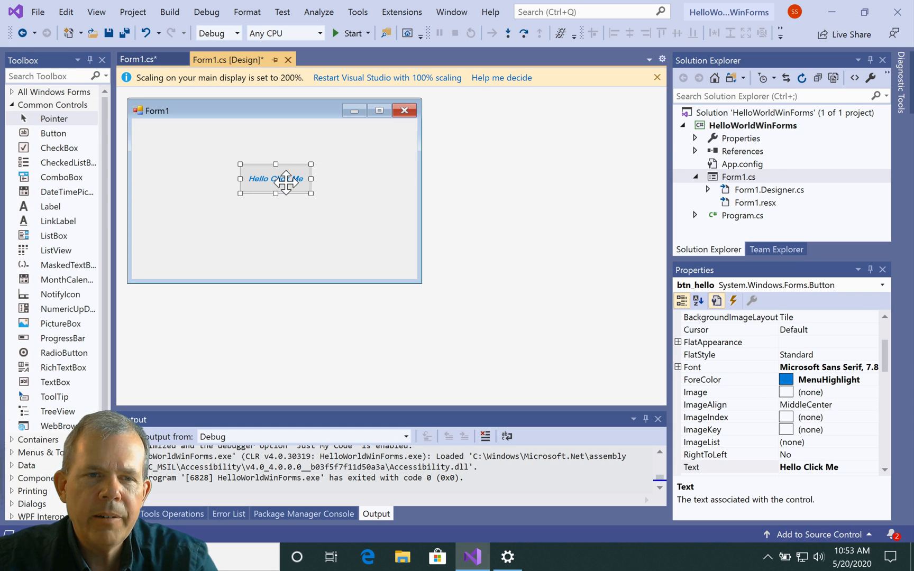
In btn_hello_Click, write lbl_hellomessage.Text = "Nice to meet you.";.
double_click(274, 179)
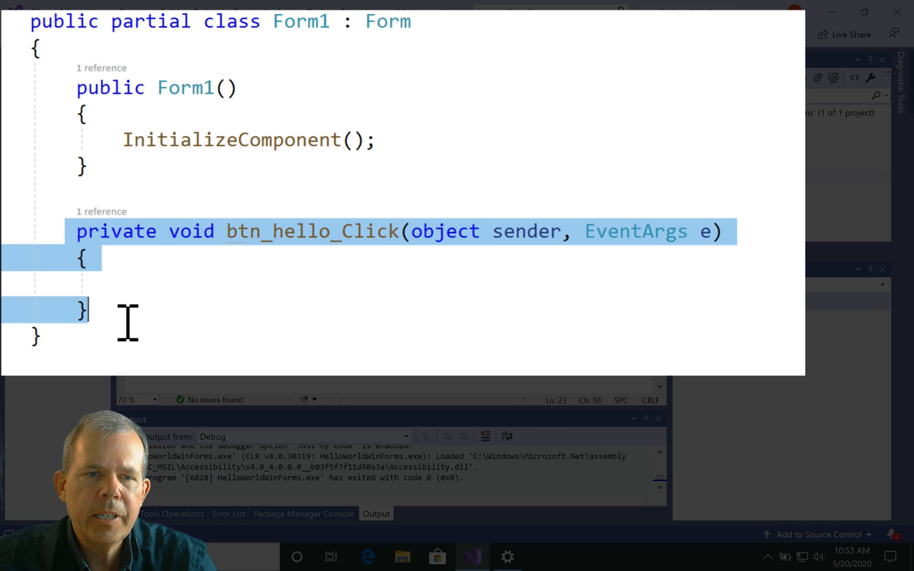
mouse_move(266, 232)
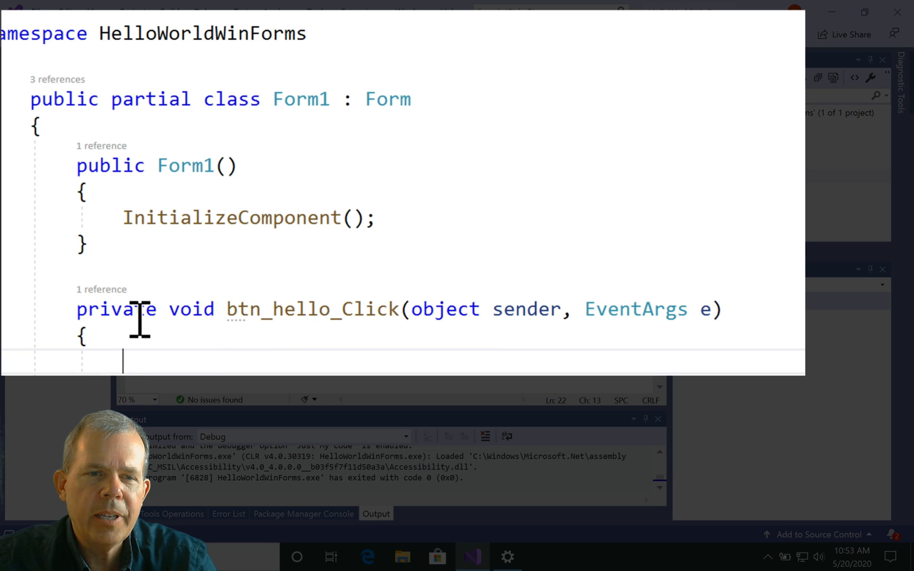
double_click(244, 308)
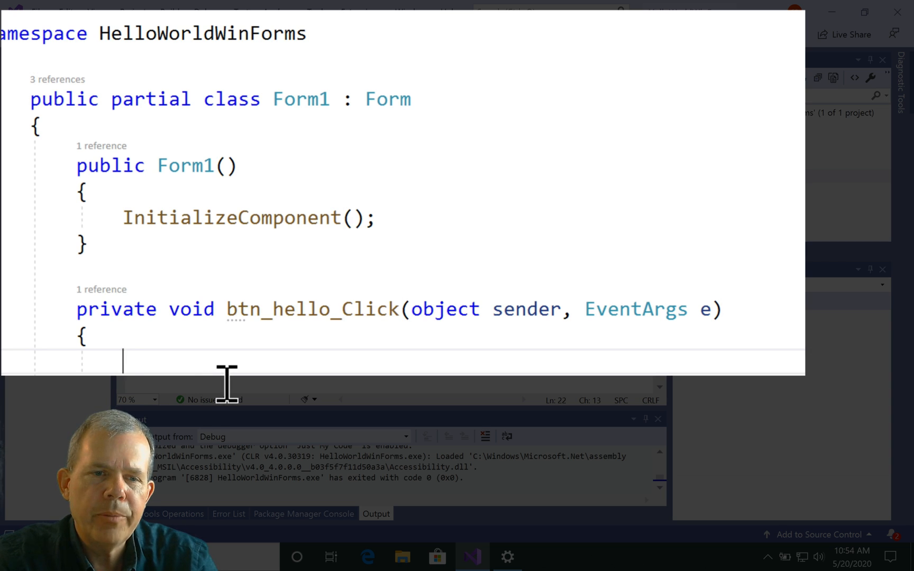
text(lbl)
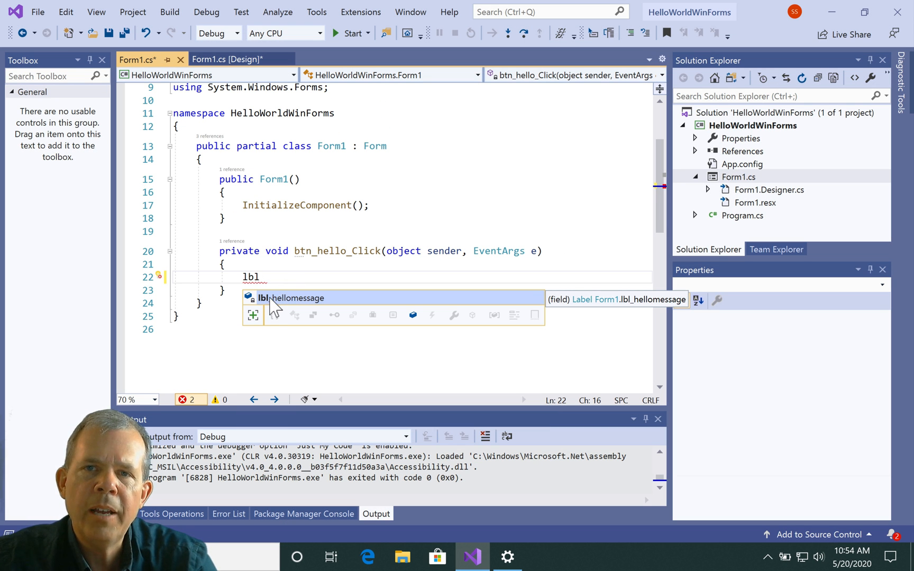
mouse_move(292, 306)
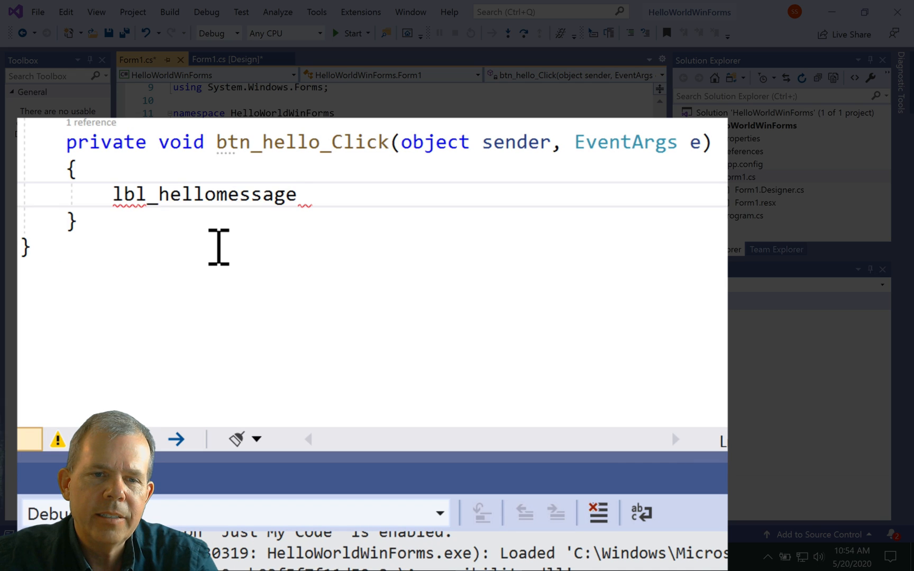
text(.)
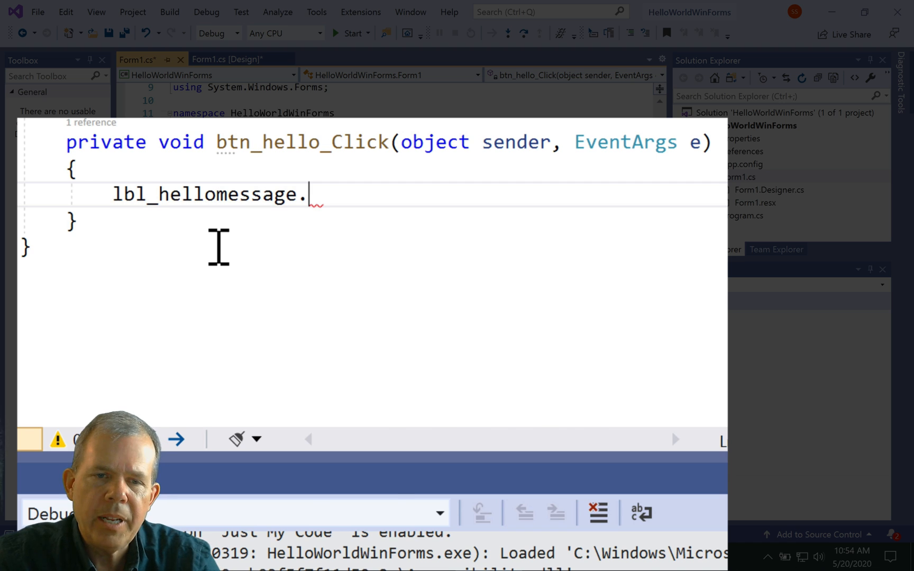
text(.)
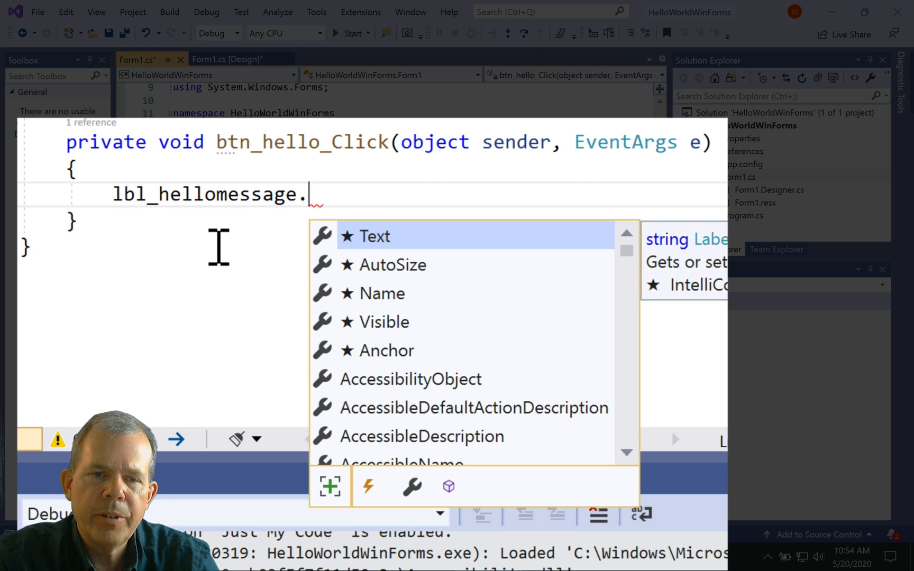
text(t =)
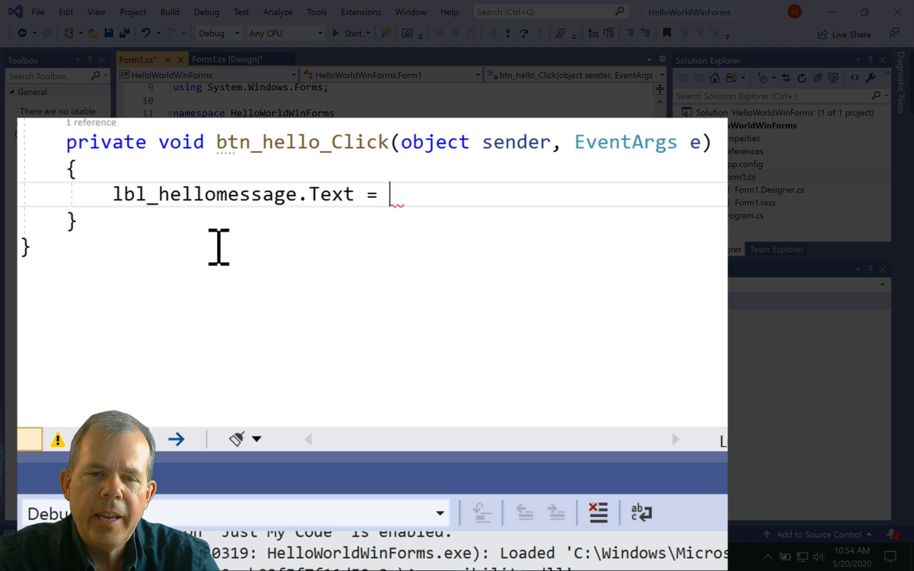
text("")
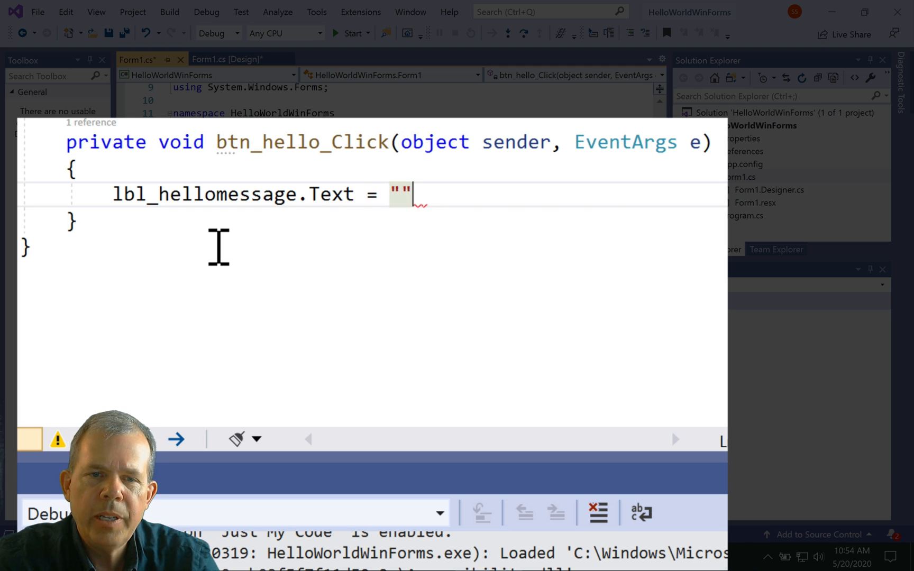
text(;)
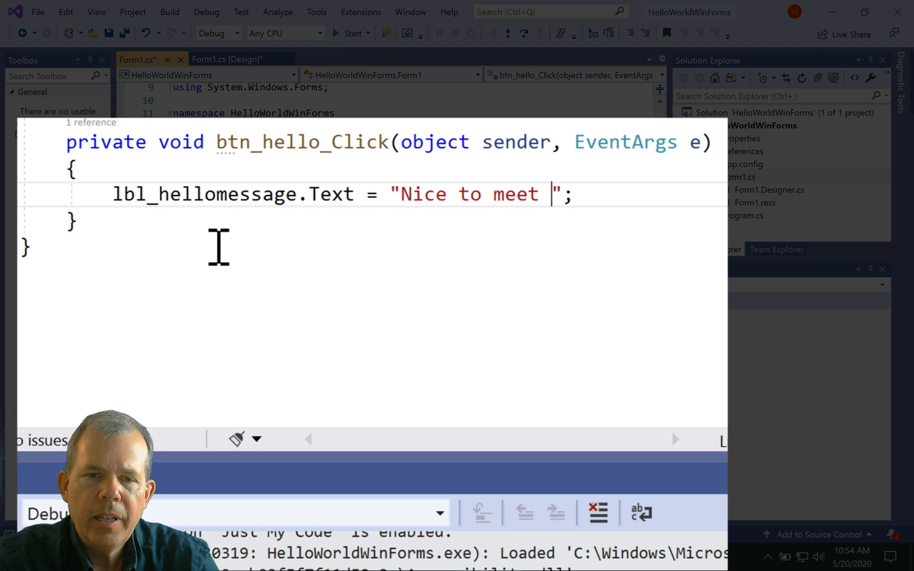
text(you.)
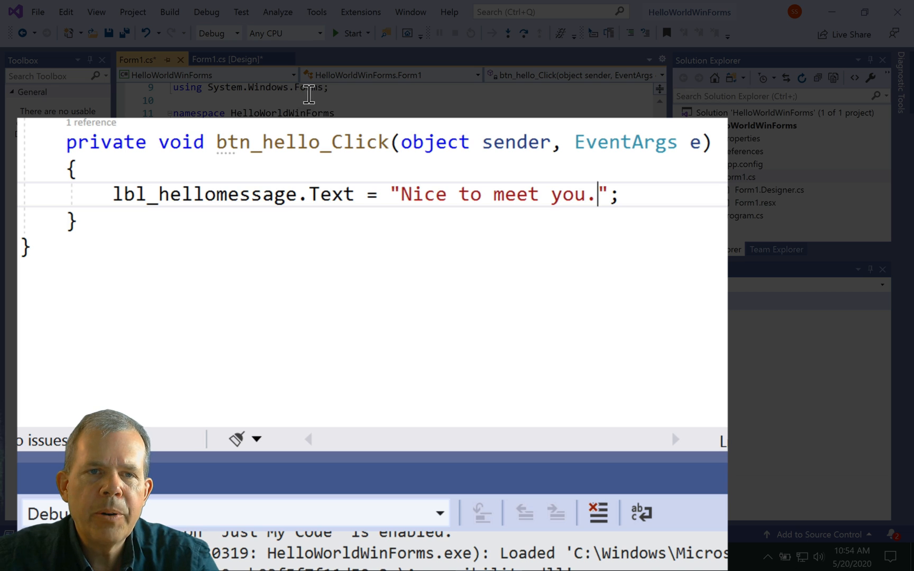
Run HelloWorldWinForms, confirm the button shows 'Nice to meet you.', then close Form1.
click(350, 33)
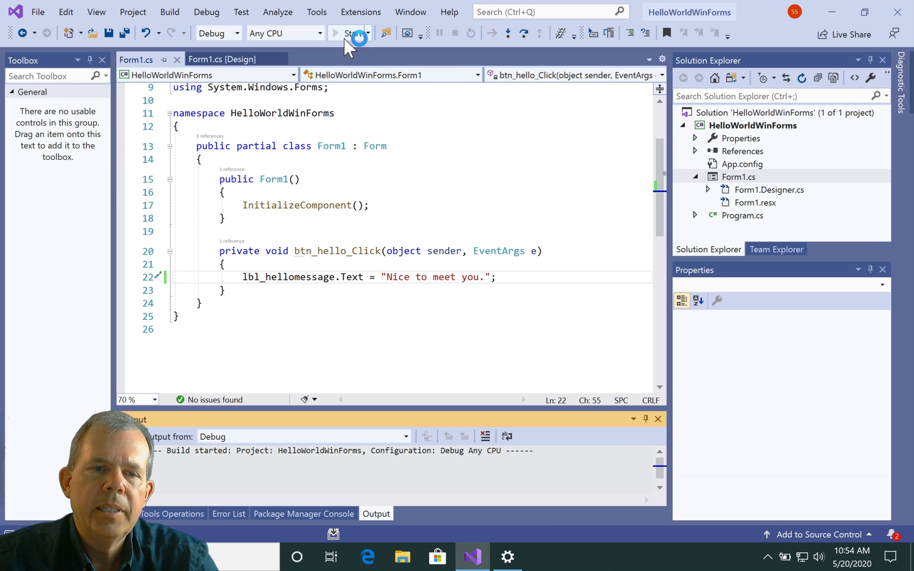
click(351, 33)
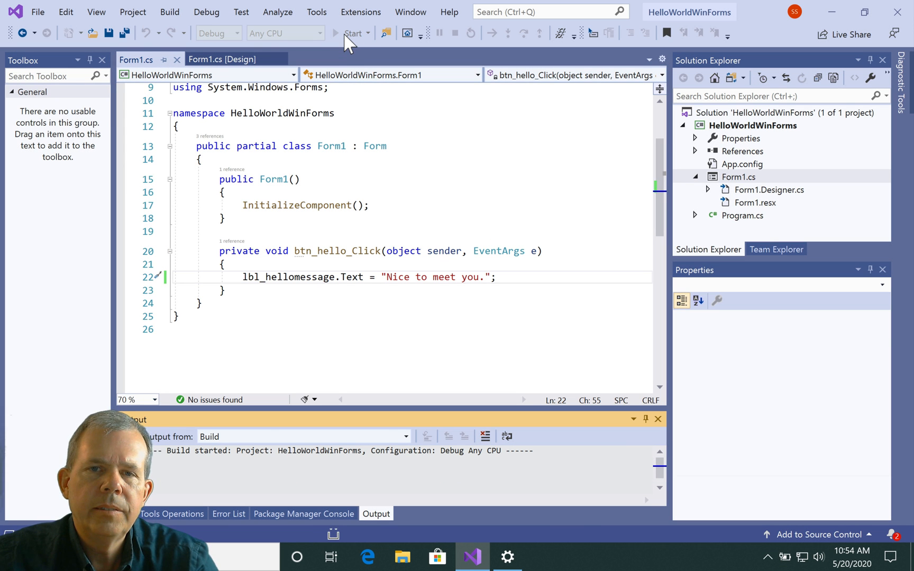
click(352, 33)
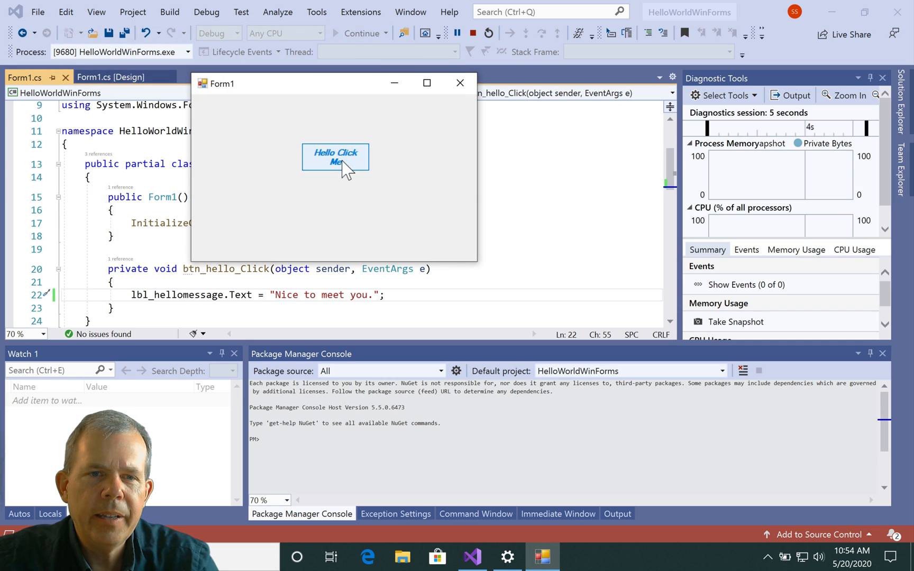
click(335, 156)
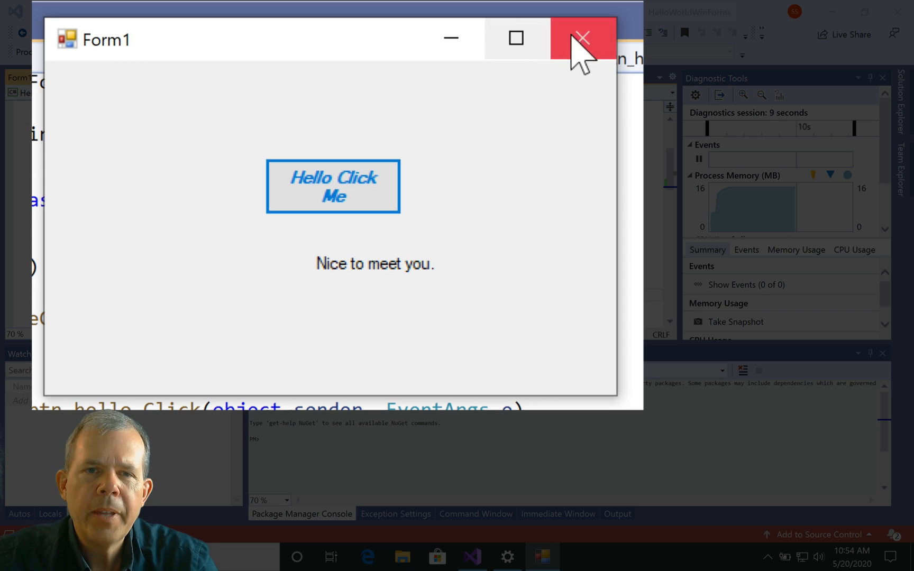
click(579, 37)
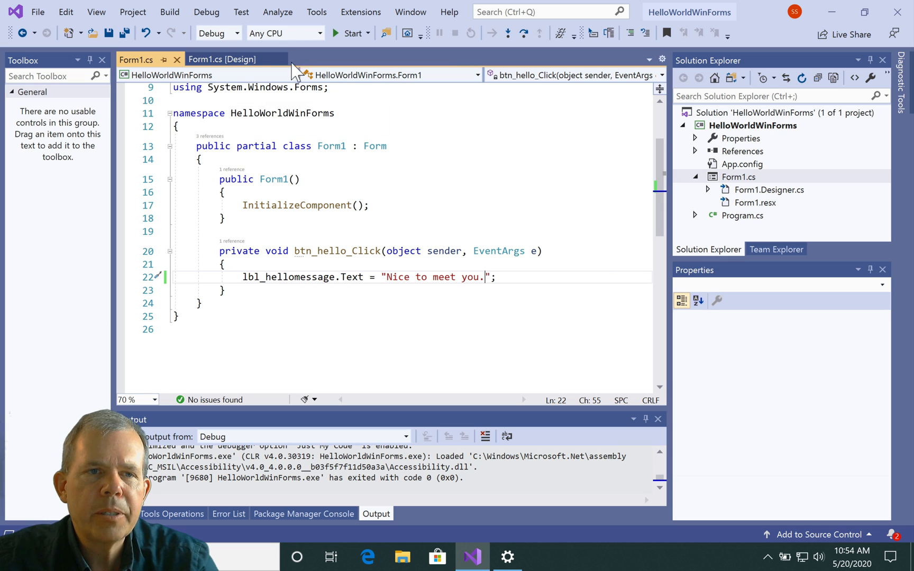
Add a second button to Form1 with Text 'change color' and (Name) btn_changecolor.
click(223, 60)
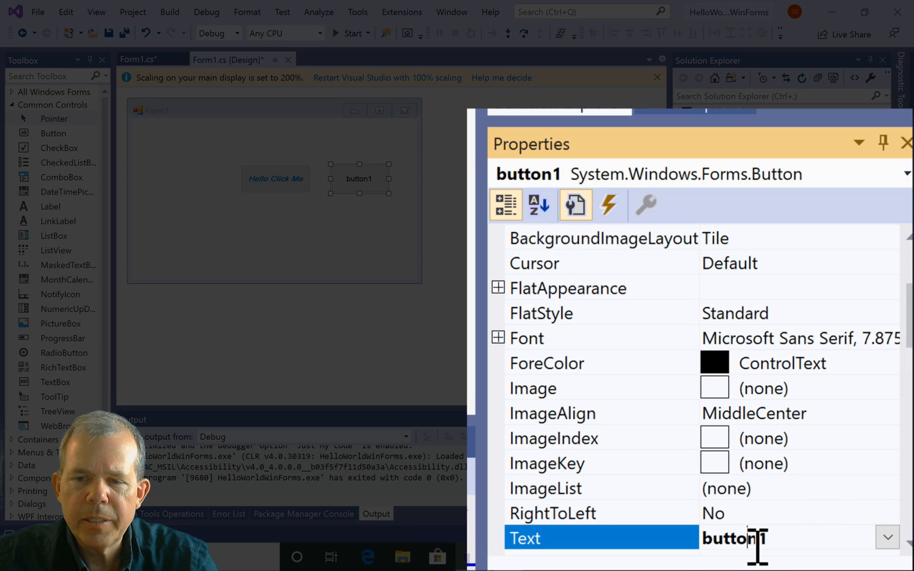
text(change color)
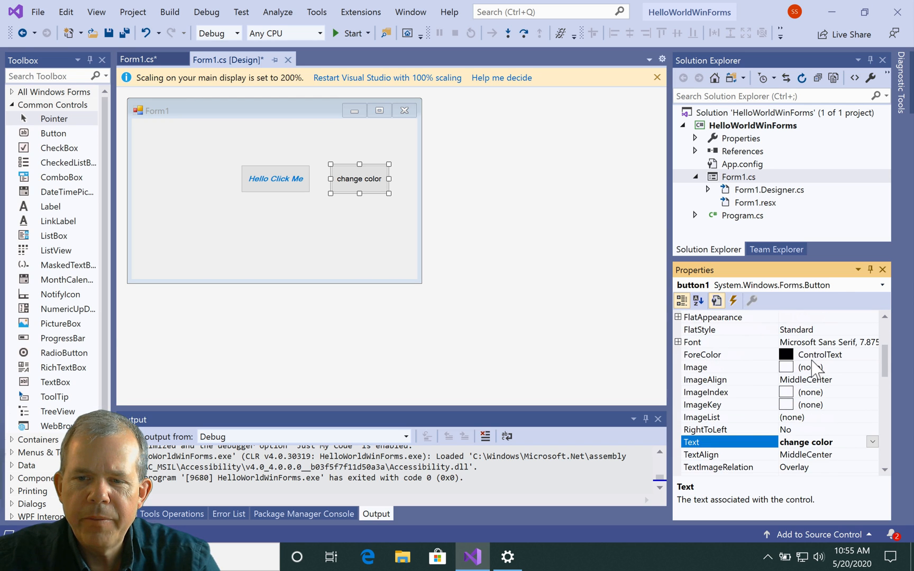
scroll(down, 3)
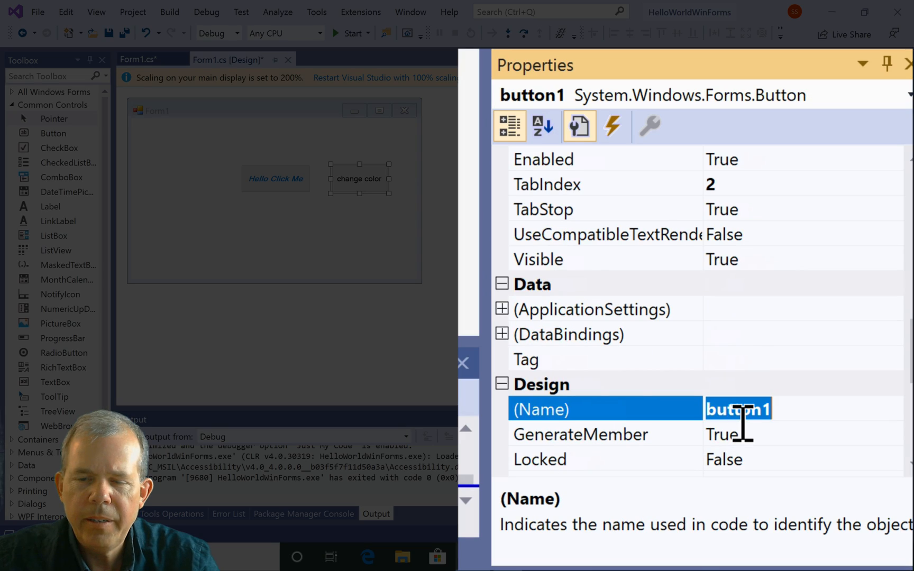
text(btn_changecolor)
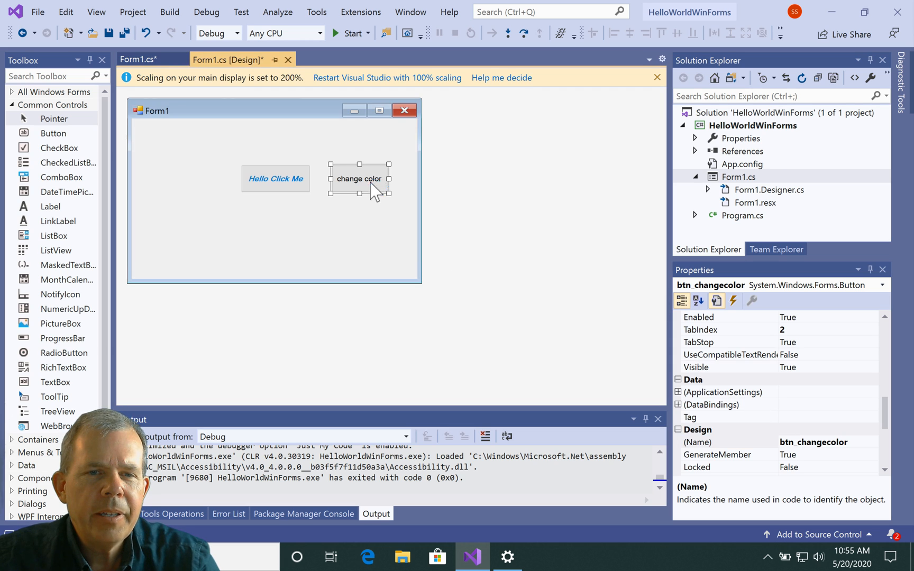
Create btn_changecolor_Click and set lbl_hellomessage.ForeColor = Color.Red; inside it.
double_click(360, 179)
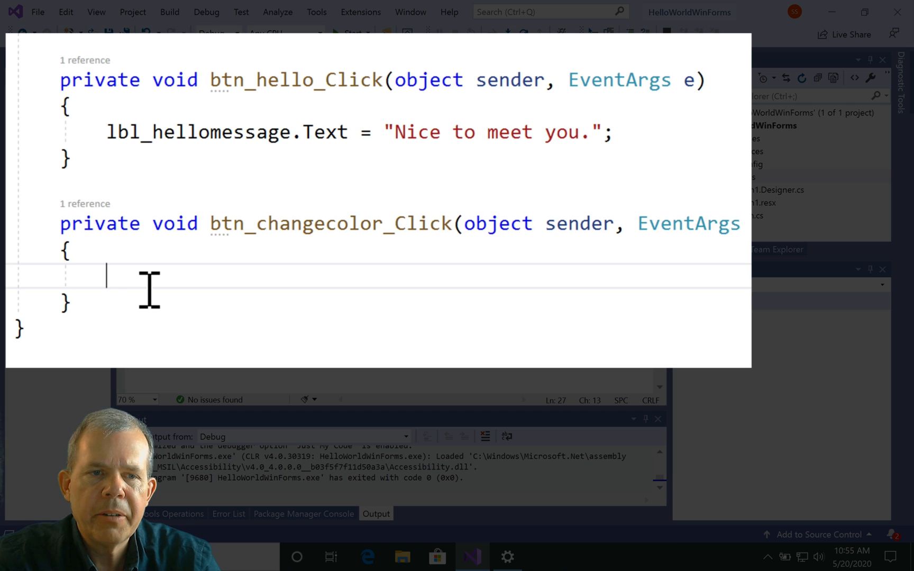
text(lbl_hellomessage)
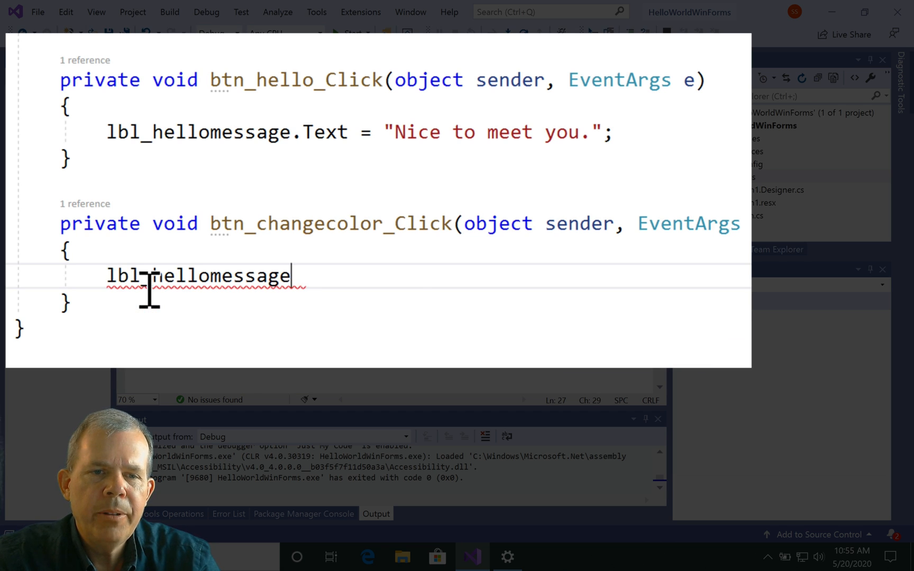
text(.c)
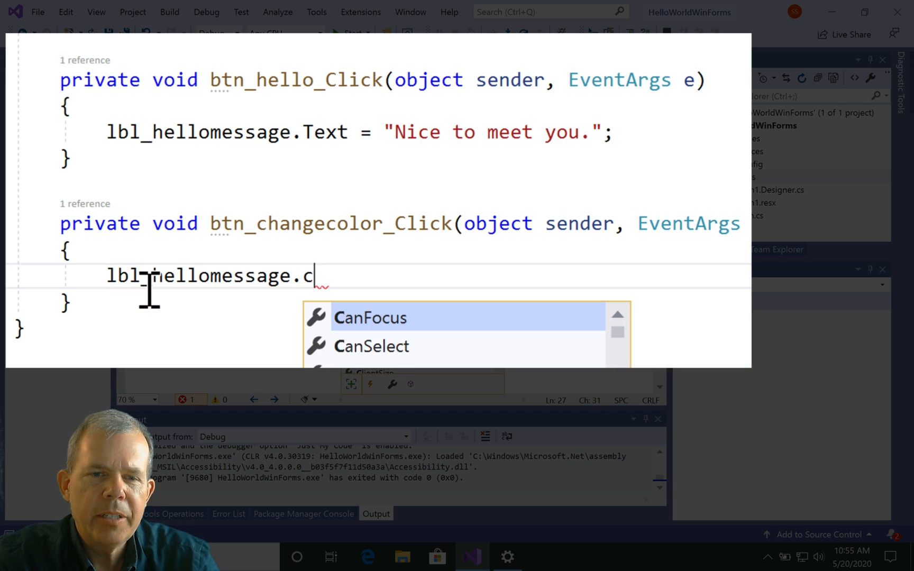
text(ol)
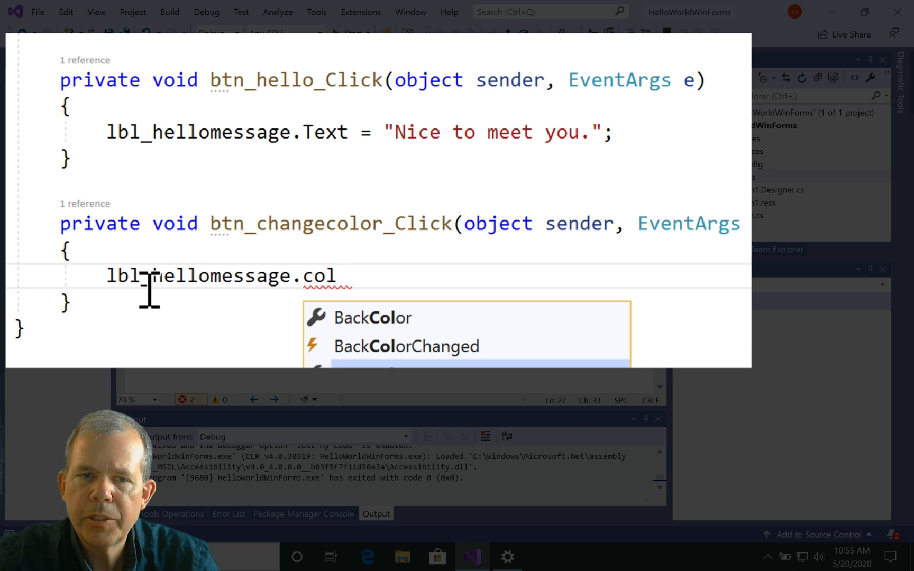
text(ForeColor =)
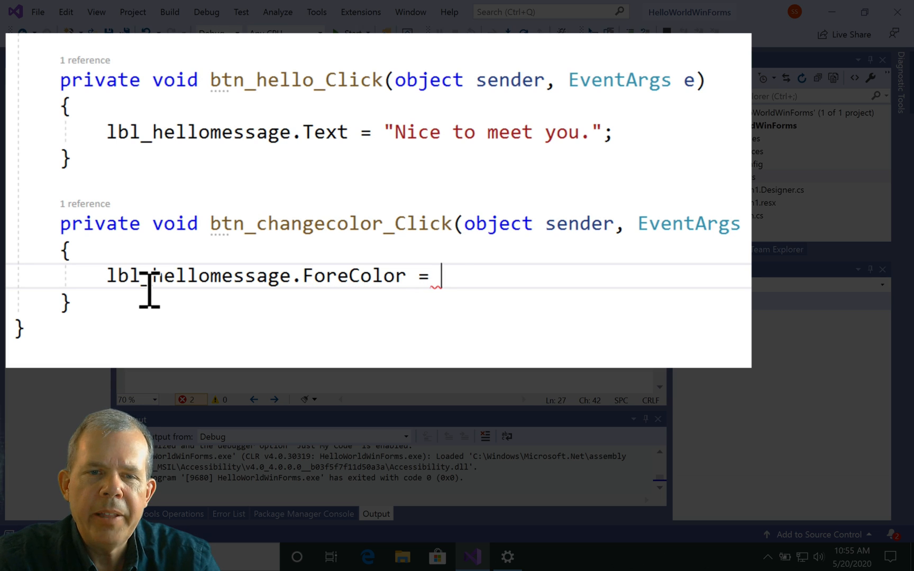
text(Color)
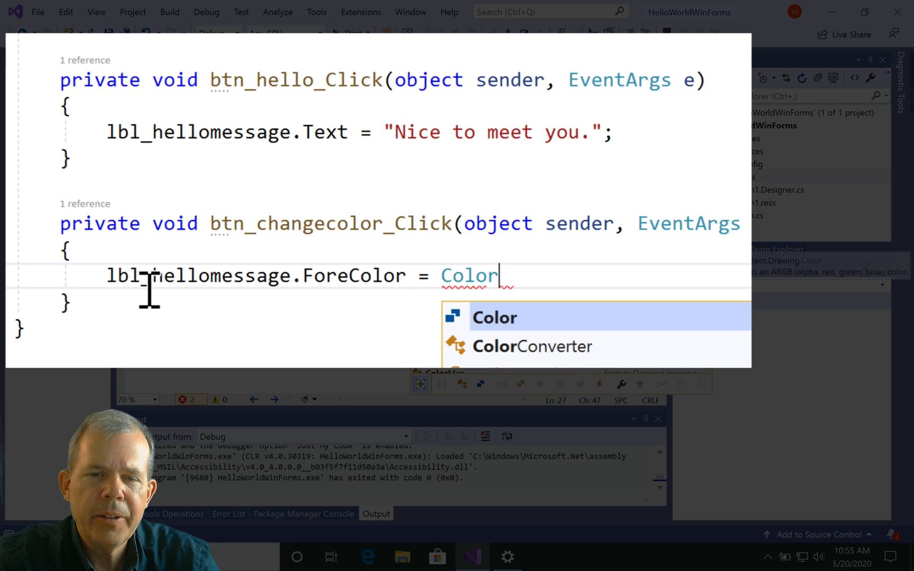
text(.)
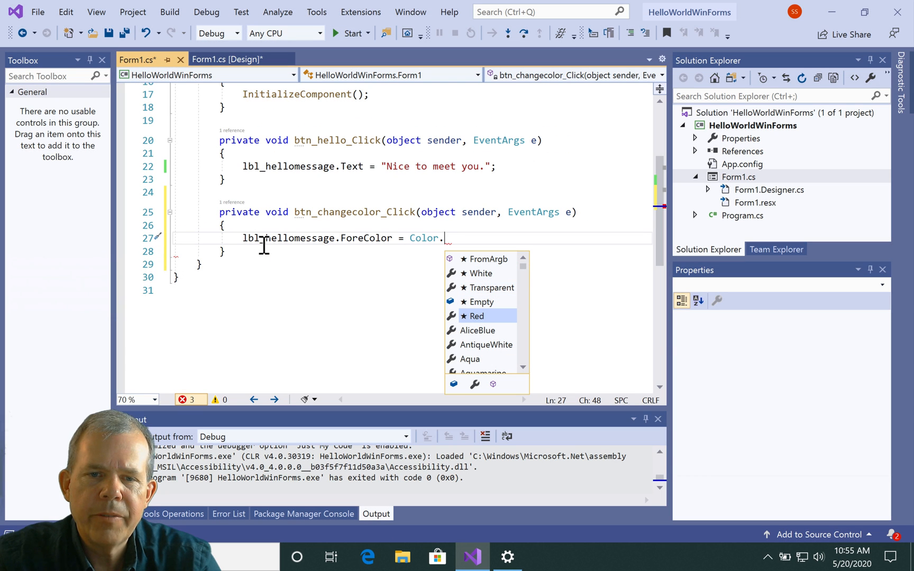
text(Red)
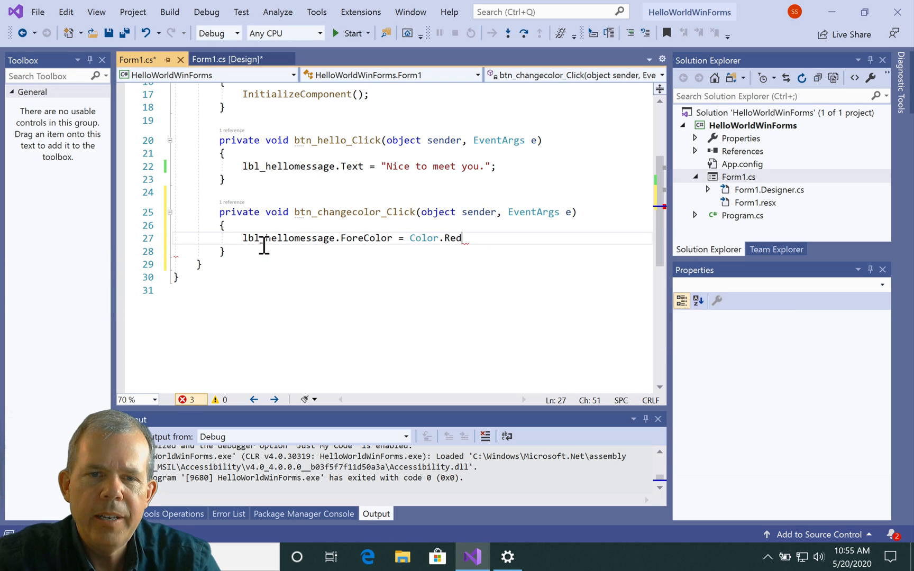
text(;)
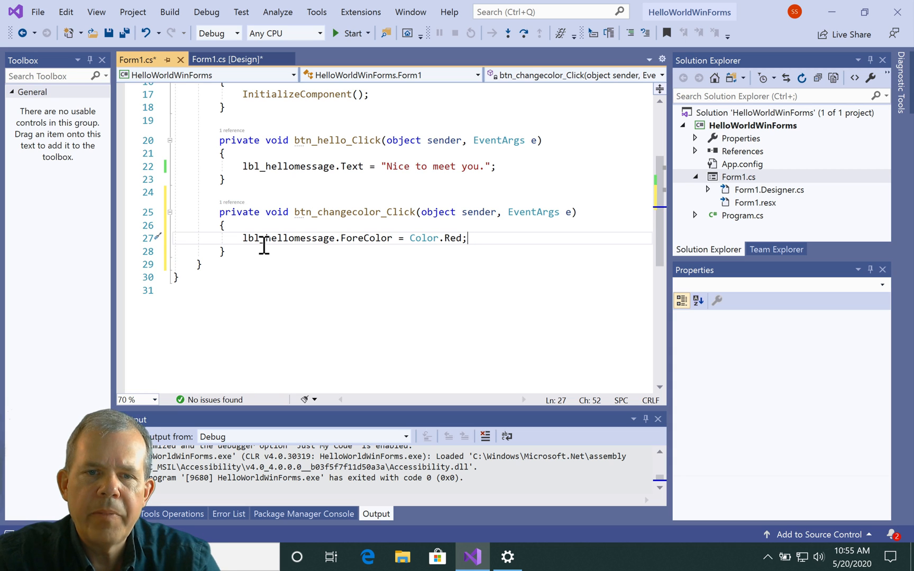
mouse_move(350, 55)
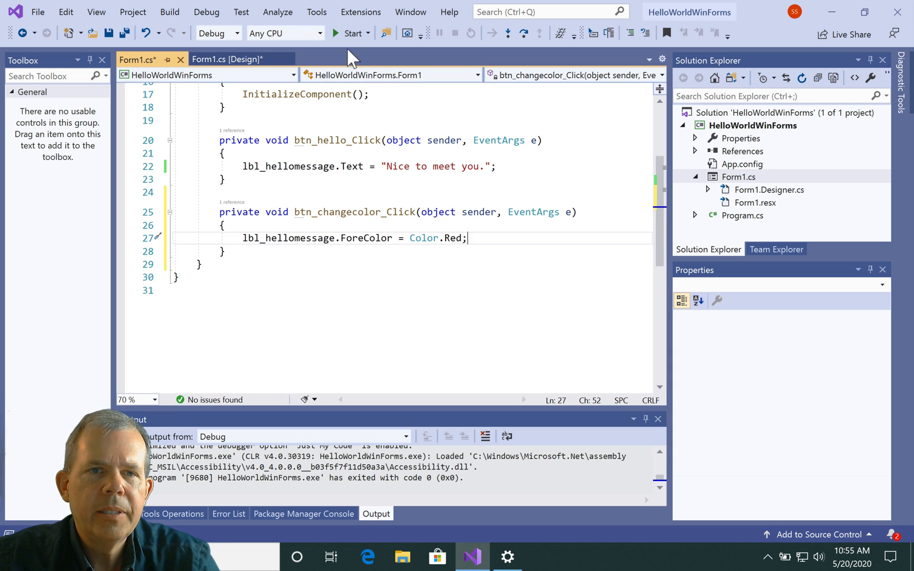
Run the app and use both buttons so 'Nice to meet you.' appears in red.
click(351, 33)
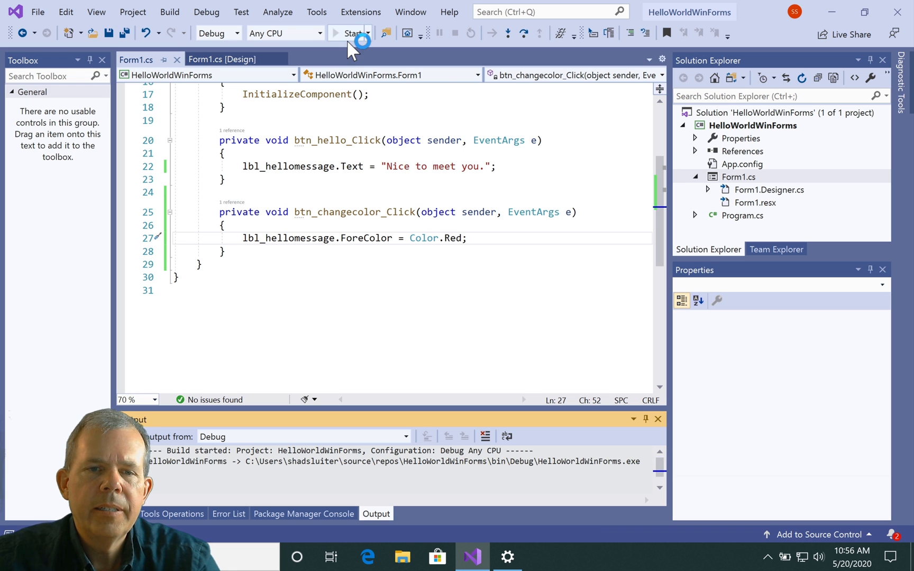
click(351, 33)
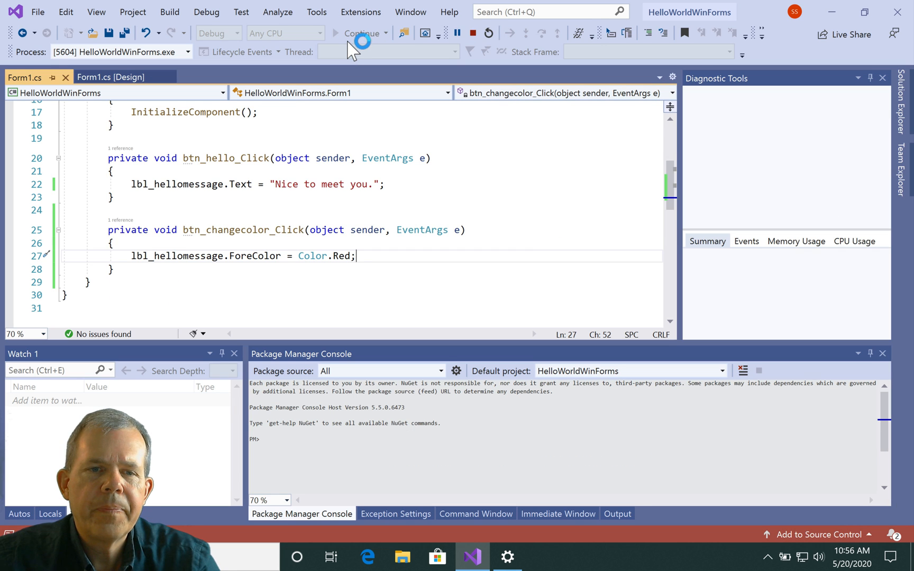
click(359, 33)
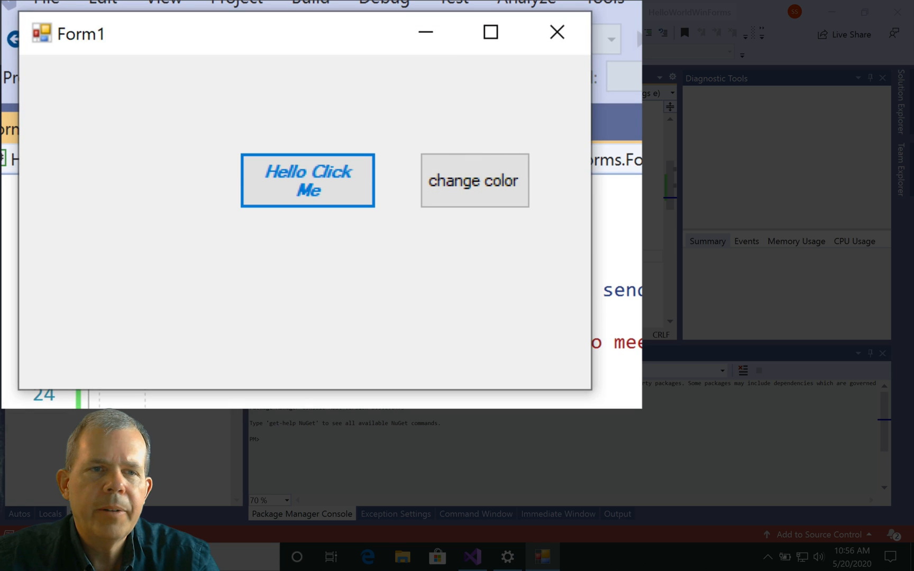
click(308, 180)
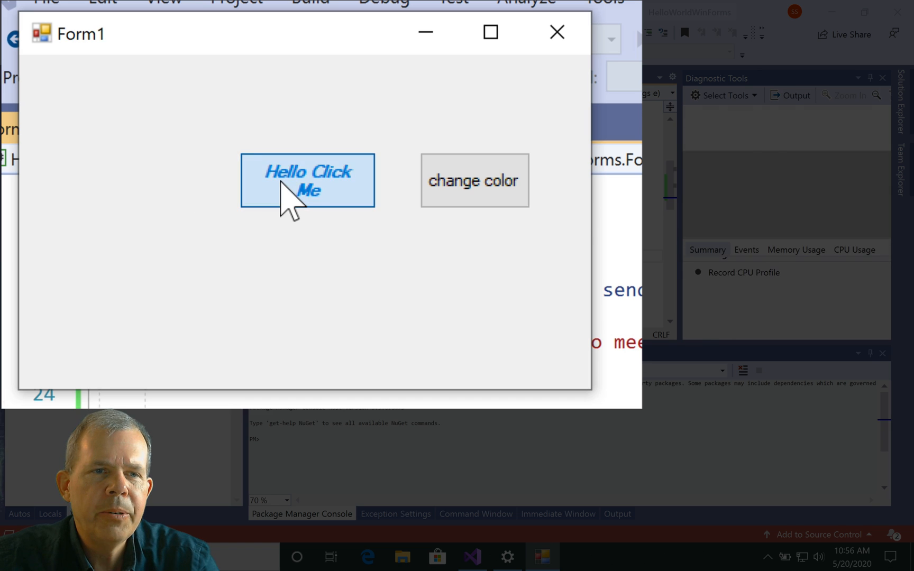
click(307, 180)
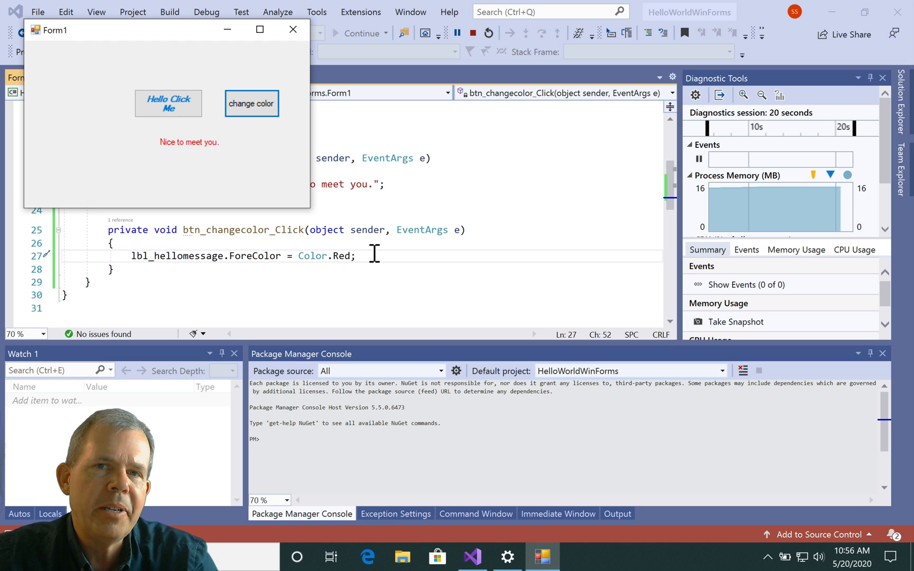
mouse_move(251, 103)
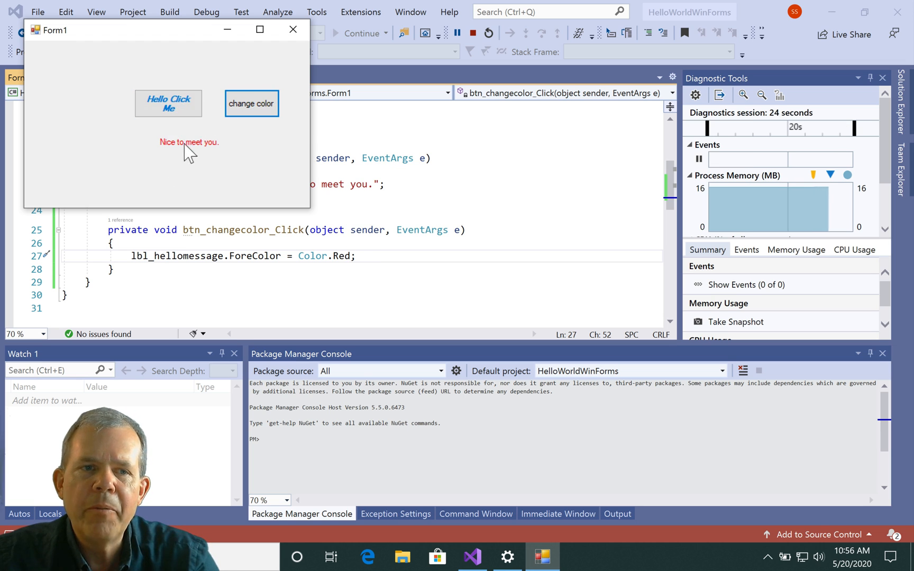
mouse_move(262, 115)
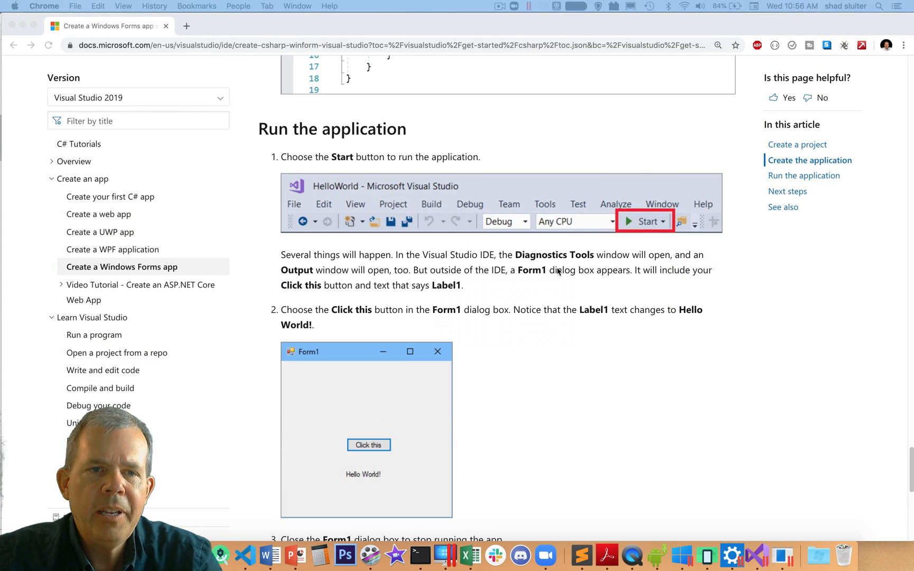
Scroll the Microsoft Docs tutorial down to its Next steps section.
scroll(down, 3)
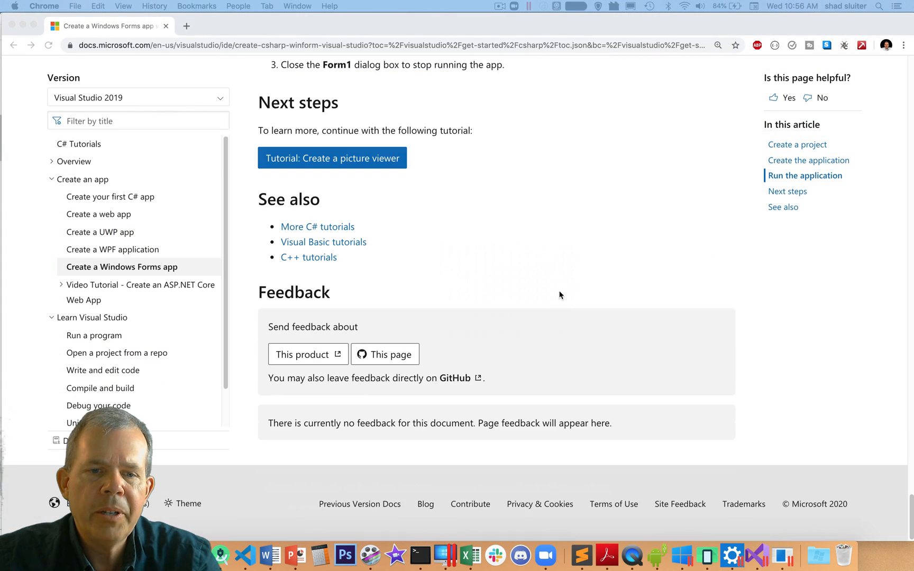